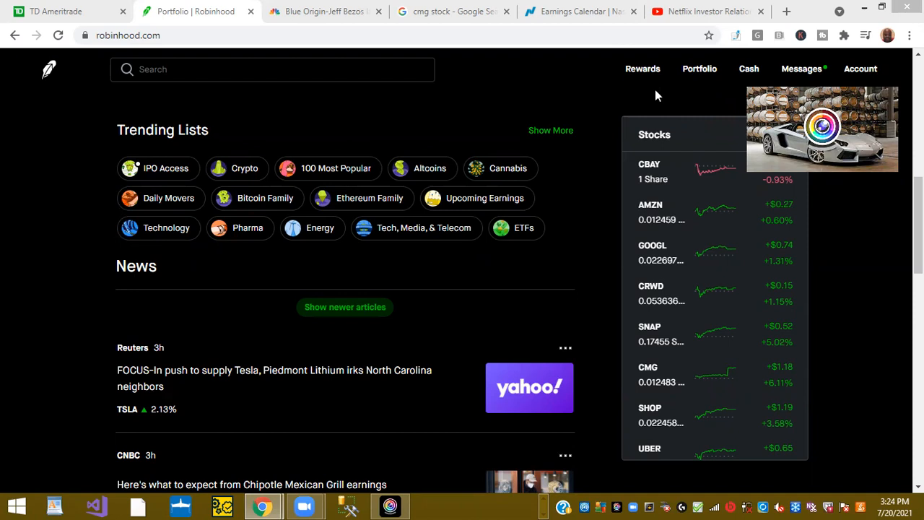
pyautogui.moveTo(517, 106)
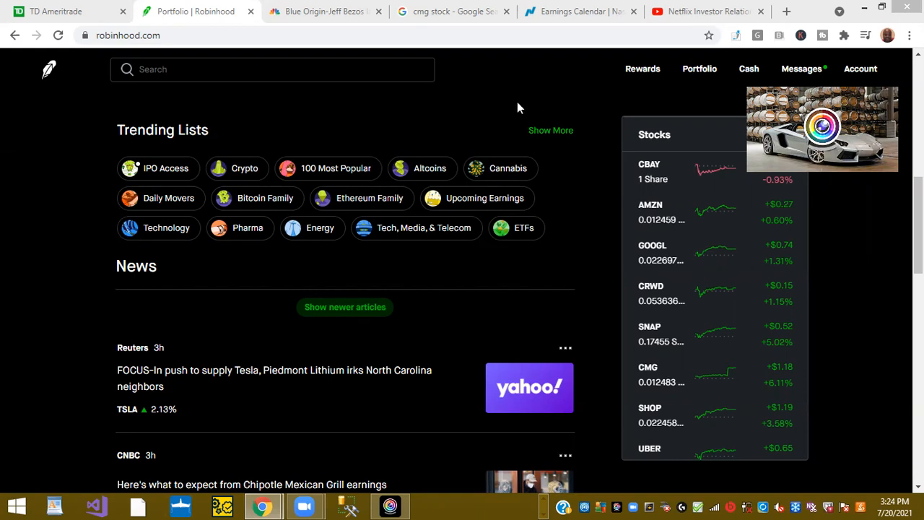
# Step: Read down through CNBC's Blue Origin live-updates article, then move on to the CMG stock search
pyautogui.click(321, 11)
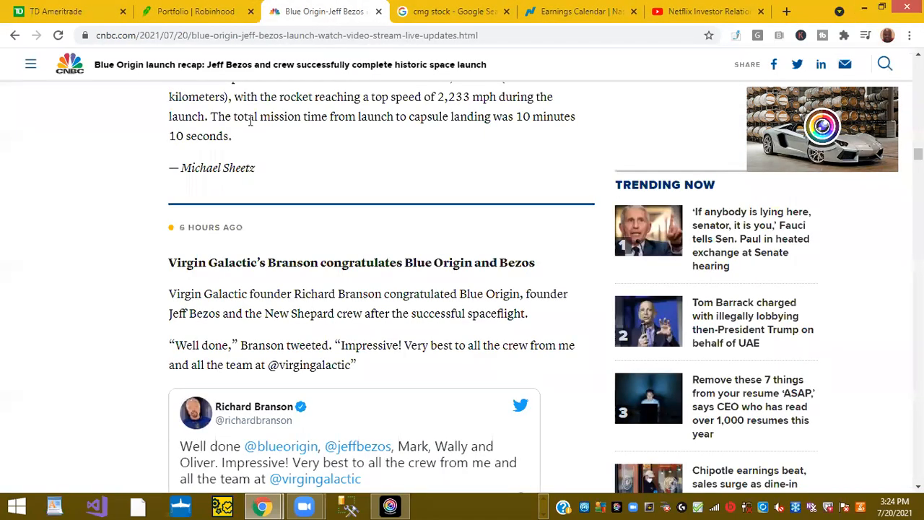
pyautogui.scroll(-3)
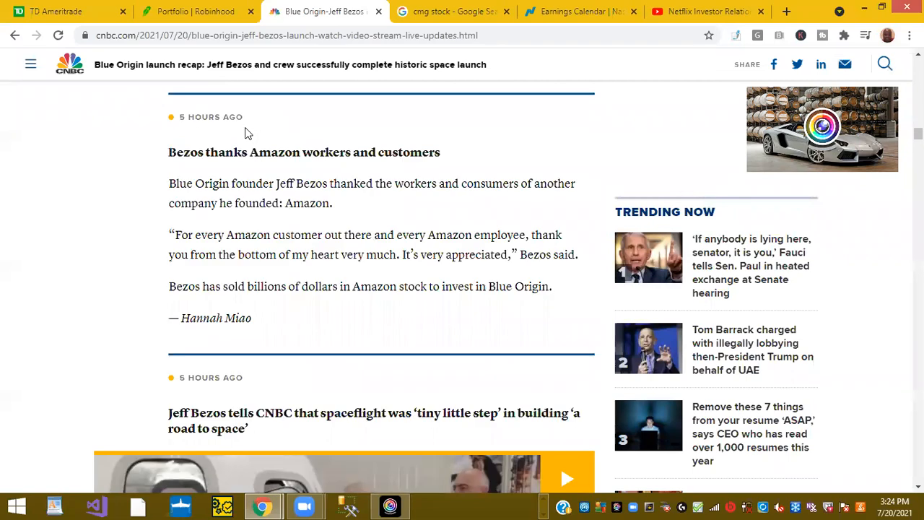
pyautogui.scroll(-3)
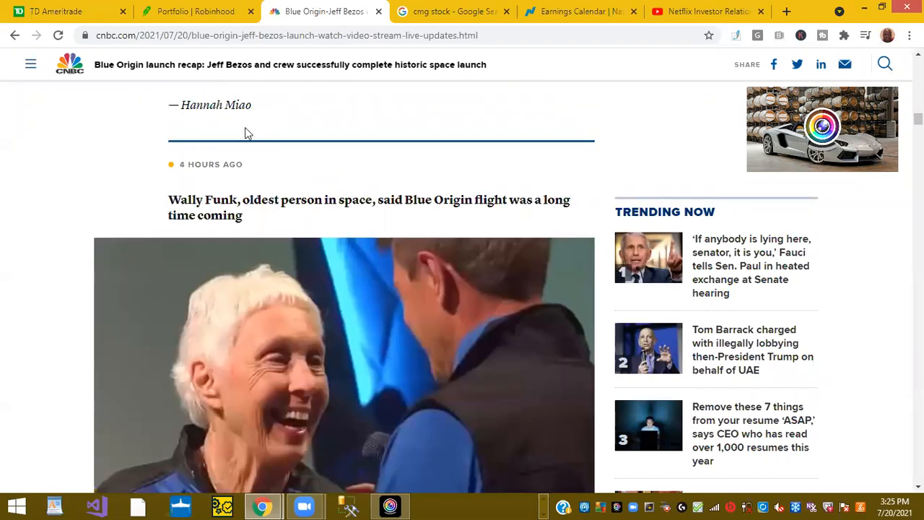
pyautogui.scroll(3)
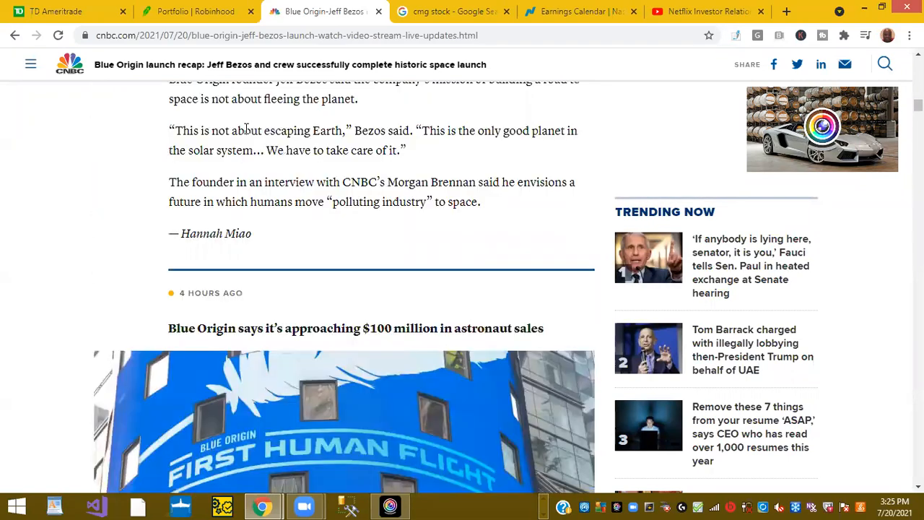
pyautogui.scroll(-3)
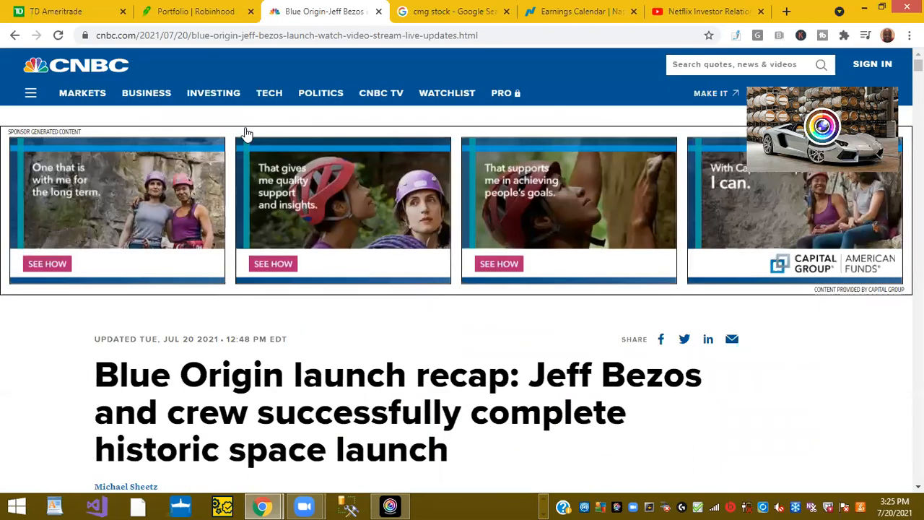
pyautogui.scroll(-3)
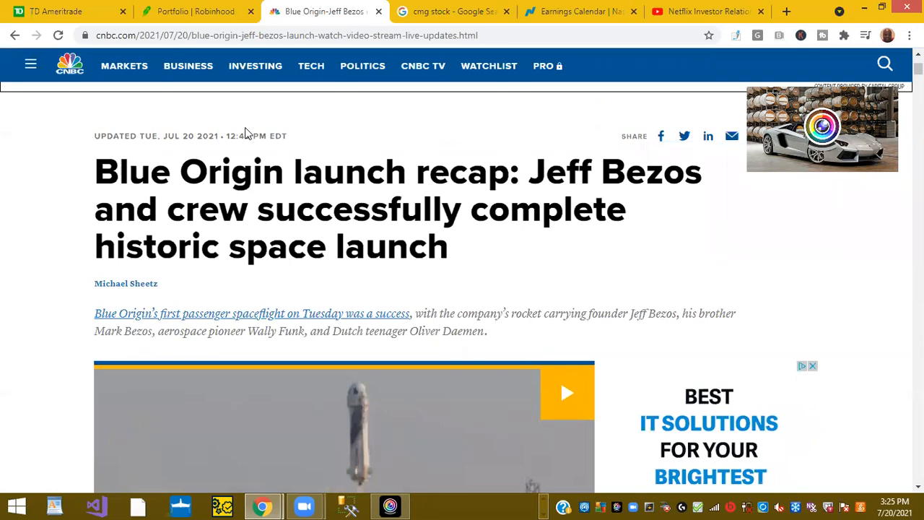
pyautogui.scroll(-3)
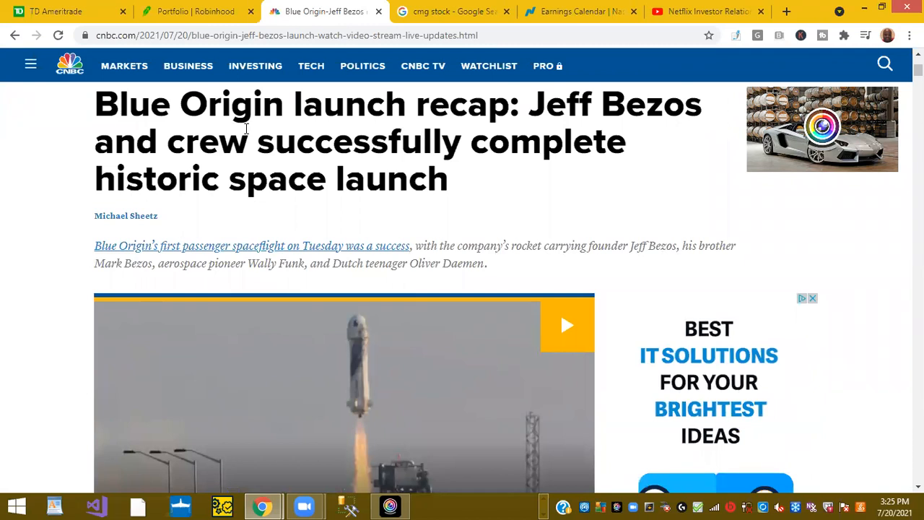
pyautogui.scroll(-3)
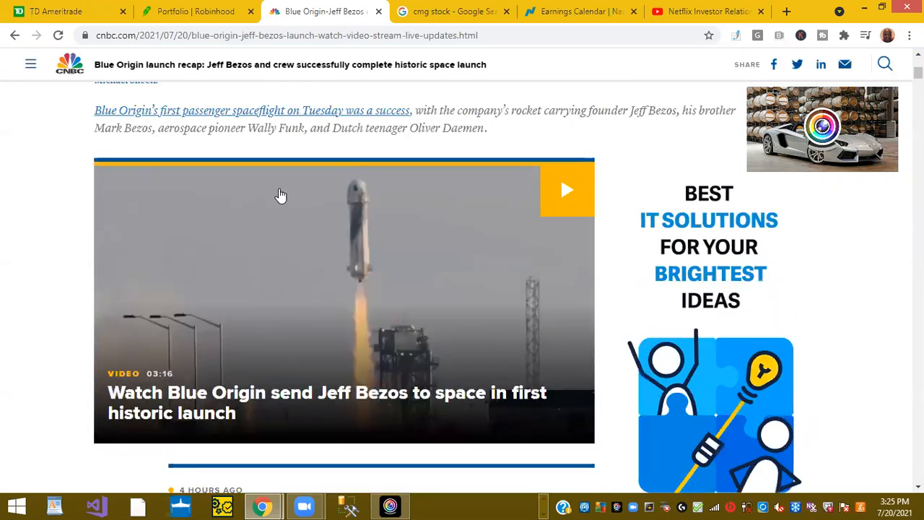
pyautogui.click(451, 12)
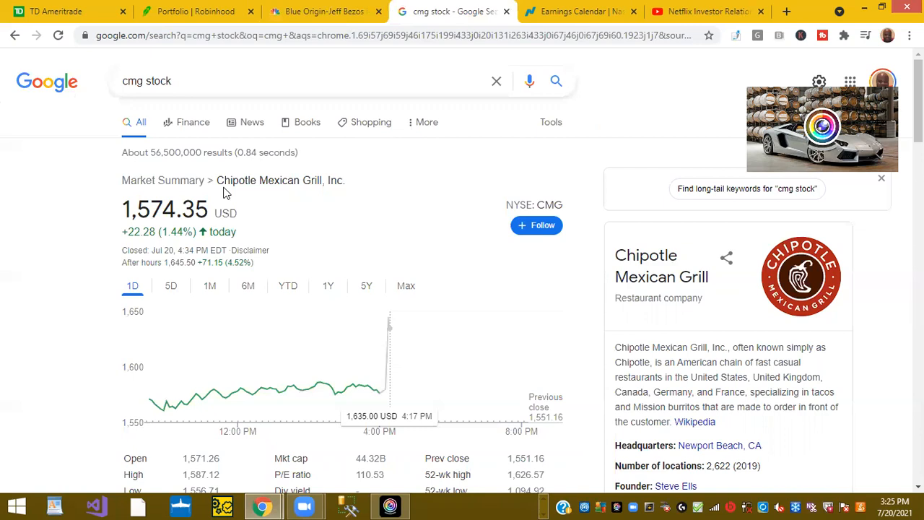
pyautogui.moveTo(556, 205)
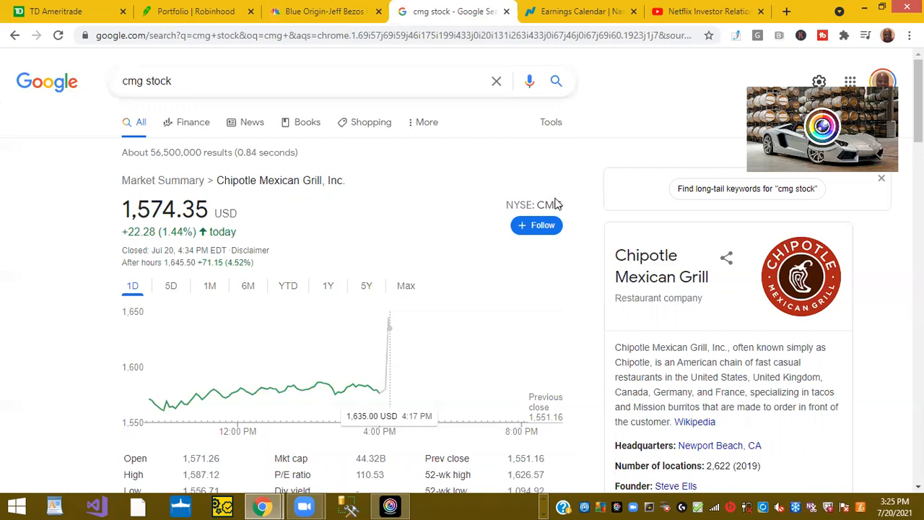
pyautogui.moveTo(339, 326)
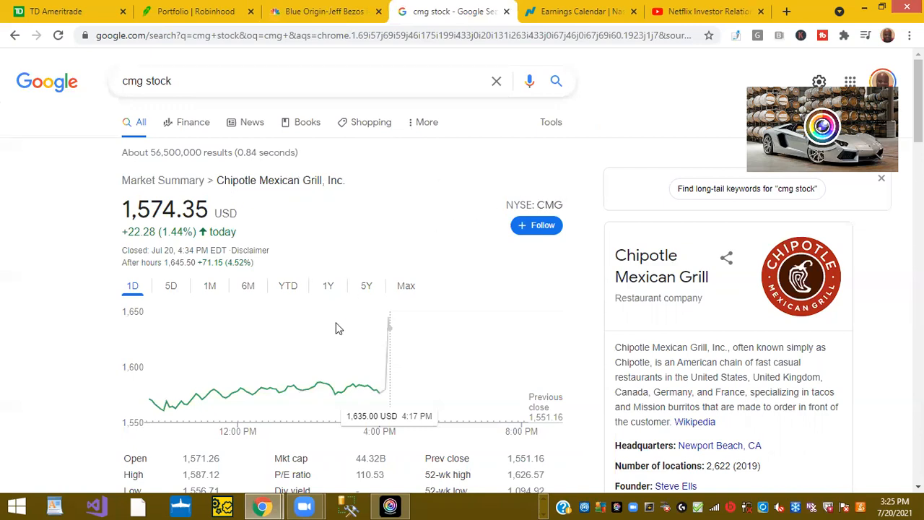
pyautogui.moveTo(358, 384)
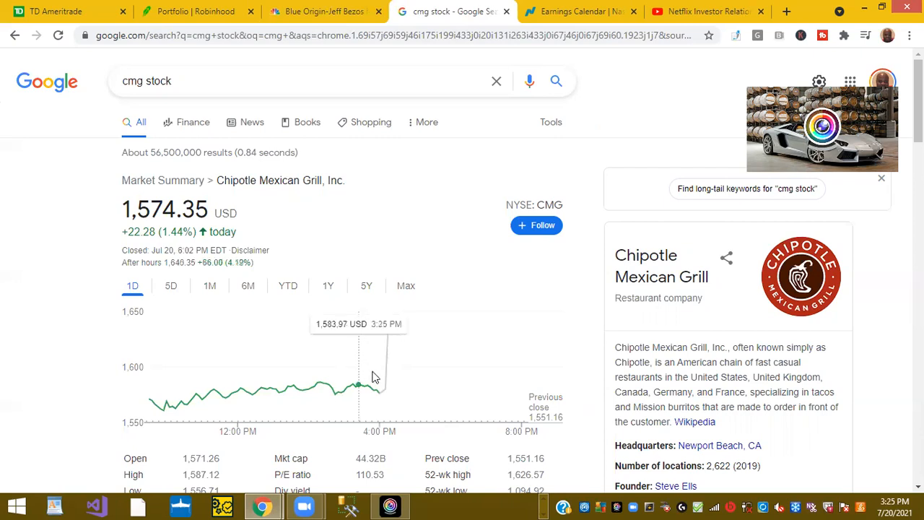
pyautogui.moveTo(381, 382)
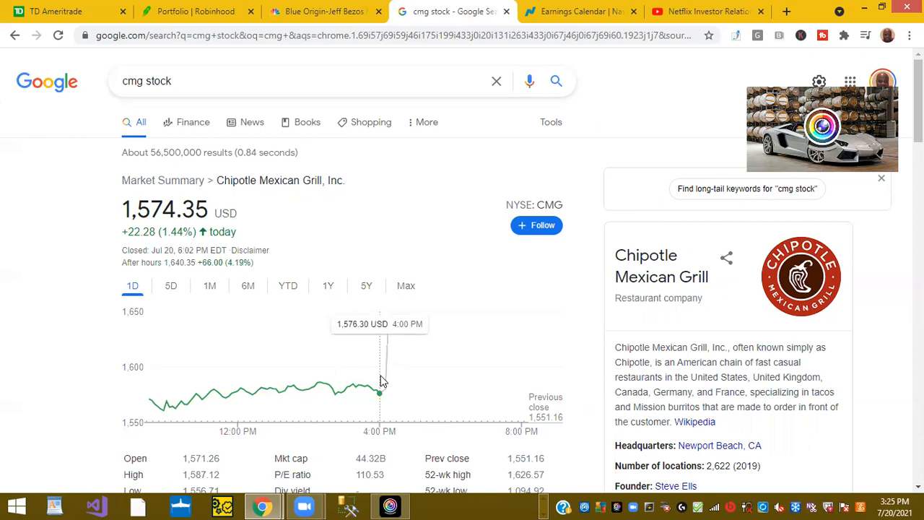
pyautogui.moveTo(195, 263)
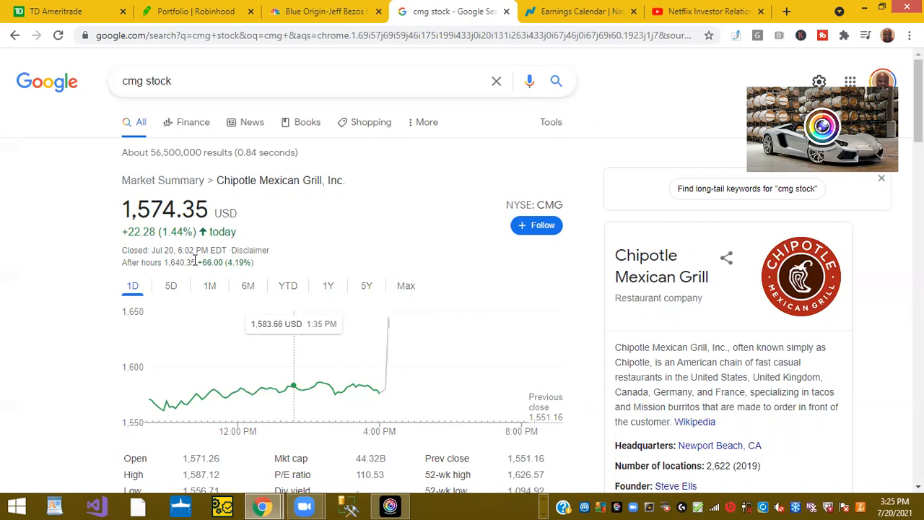
pyautogui.moveTo(311, 254)
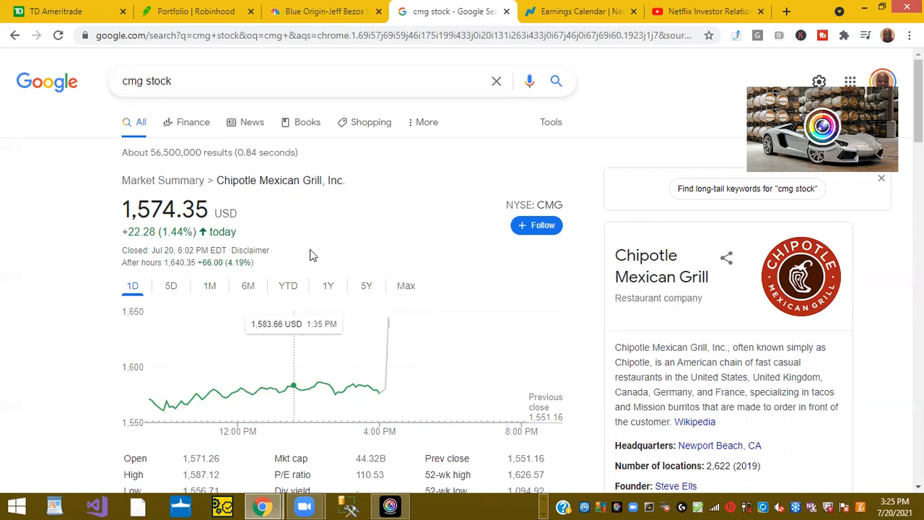
pyautogui.moveTo(383, 241)
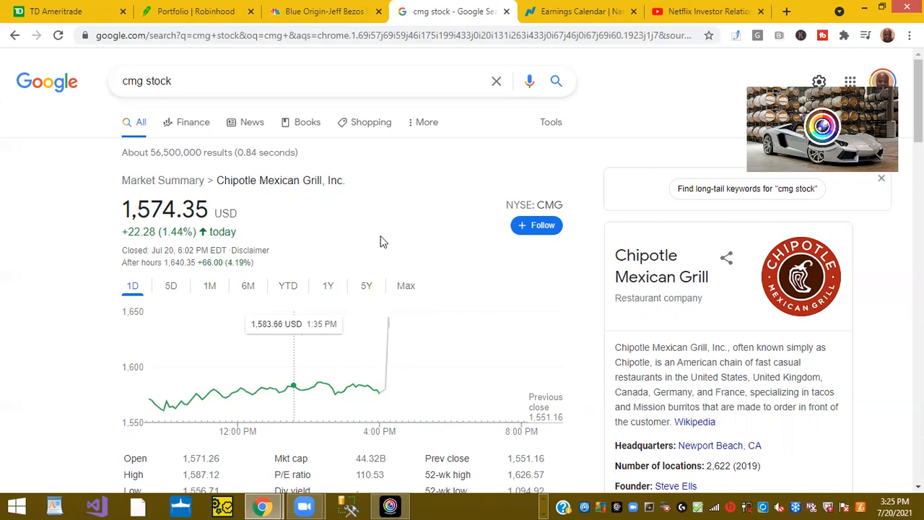
pyautogui.moveTo(363, 237)
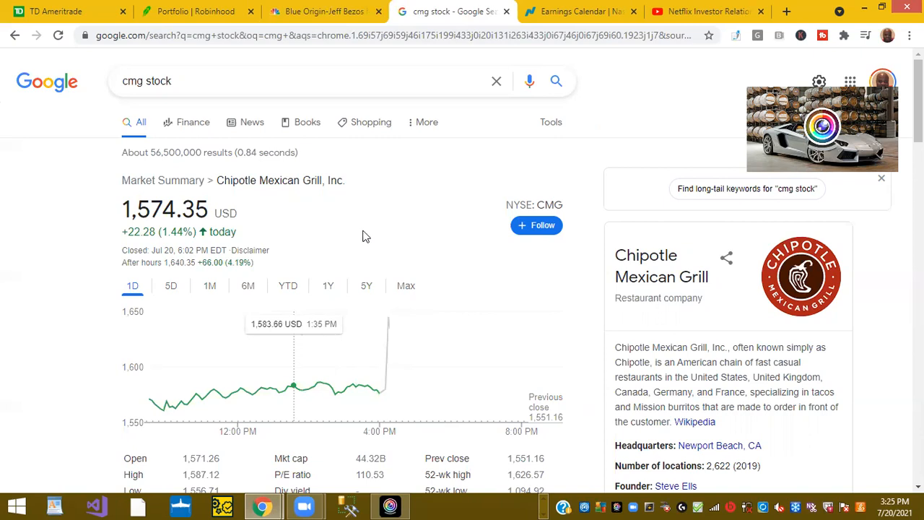
pyautogui.moveTo(303, 29)
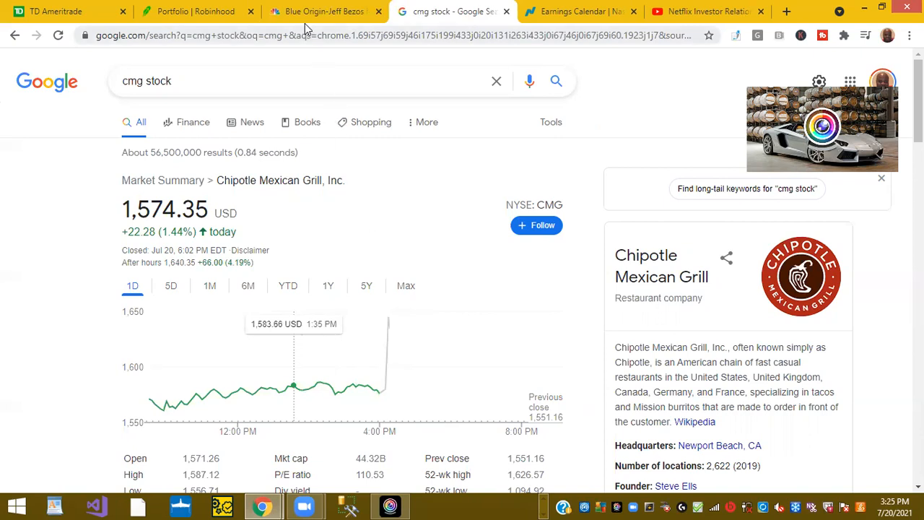
pyautogui.moveTo(325, 11)
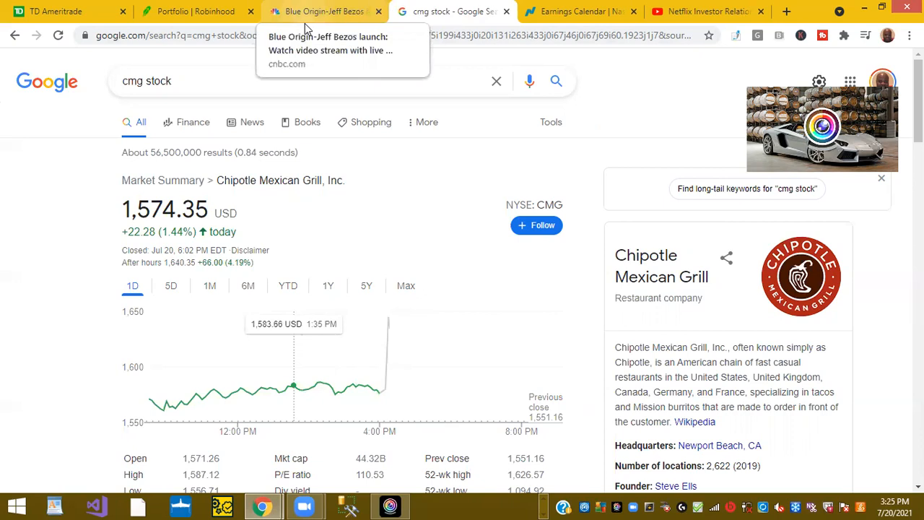
# Step: Return to the Robinhood portfolio home page with the CBAY, AMZN and CMG watchlist
pyautogui.click(195, 11)
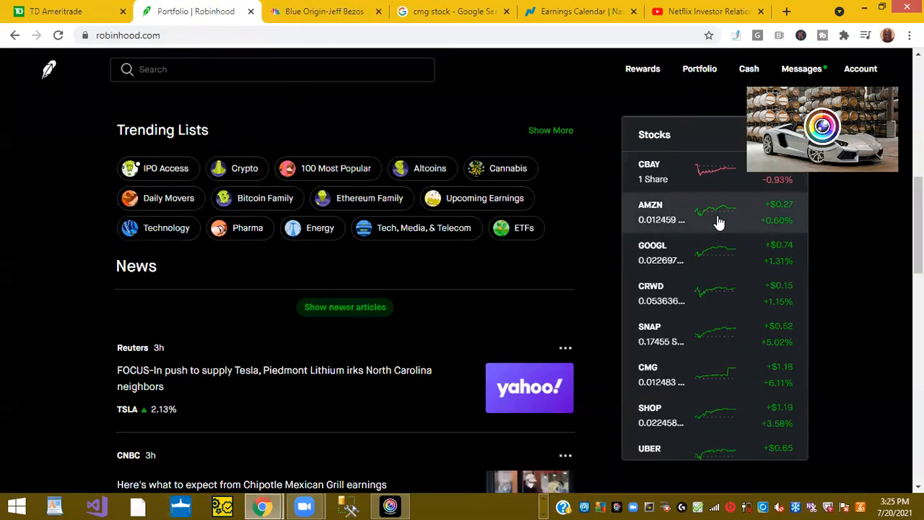
pyautogui.moveTo(725, 222)
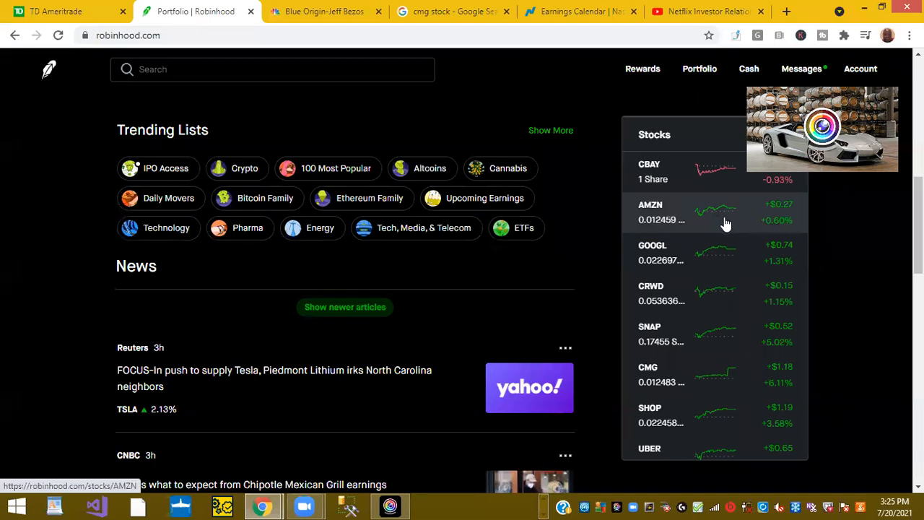
pyautogui.moveTo(692, 245)
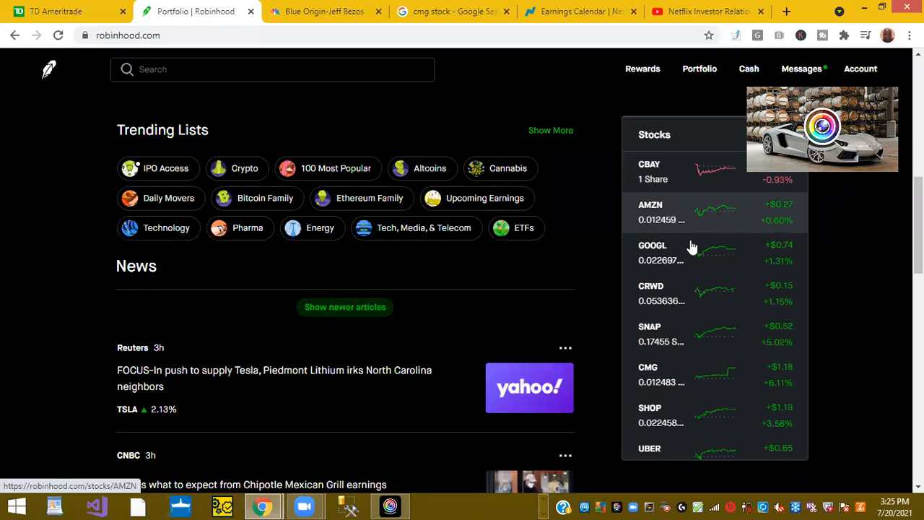
pyautogui.moveTo(664, 260)
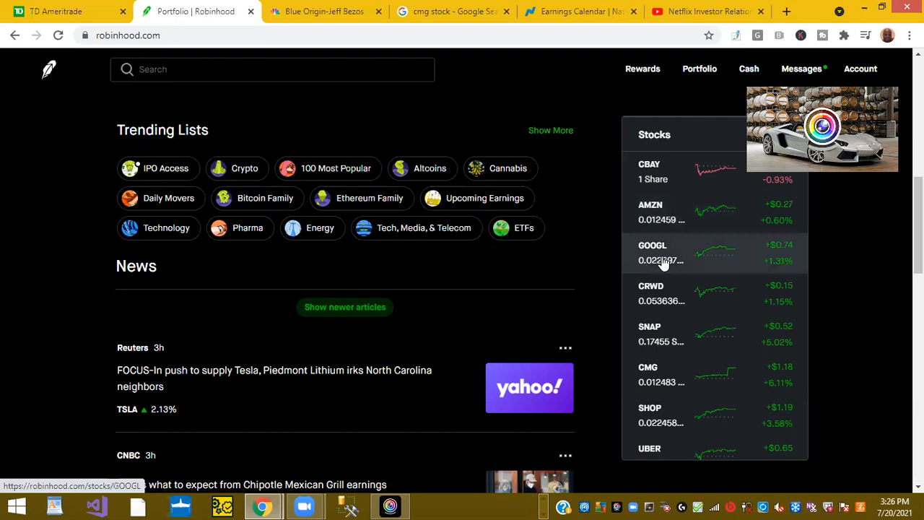
pyautogui.moveTo(794, 273)
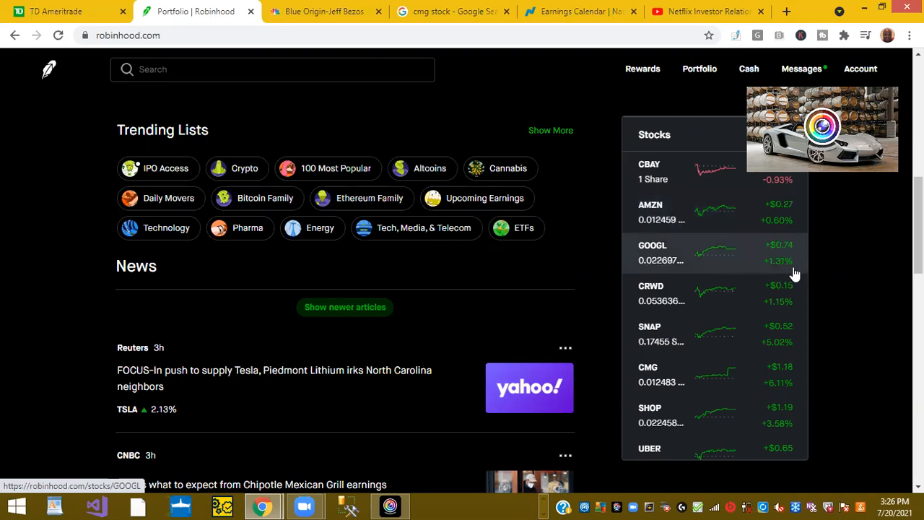
pyautogui.moveTo(652, 296)
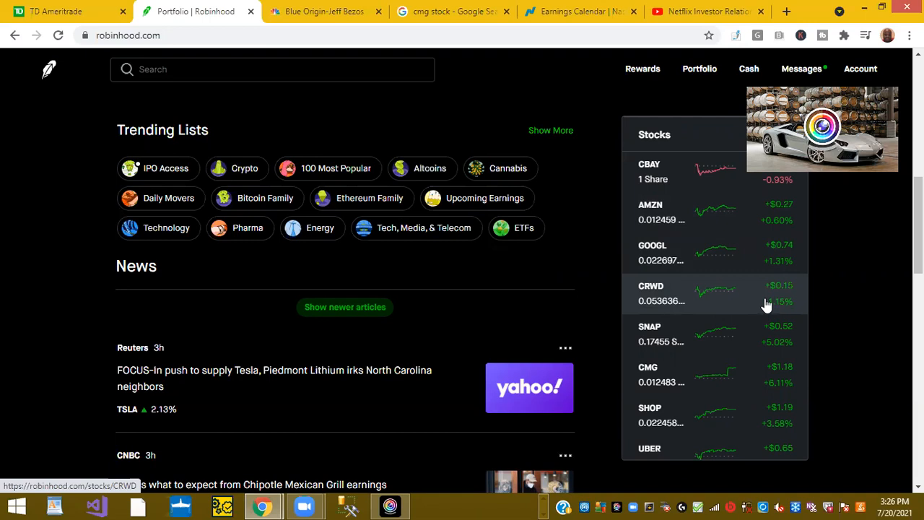
pyautogui.moveTo(772, 353)
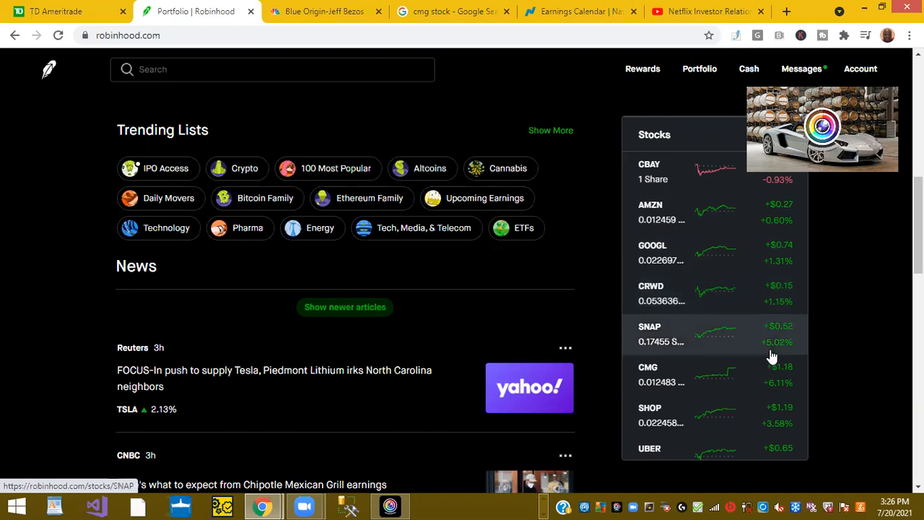
pyautogui.moveTo(686, 374)
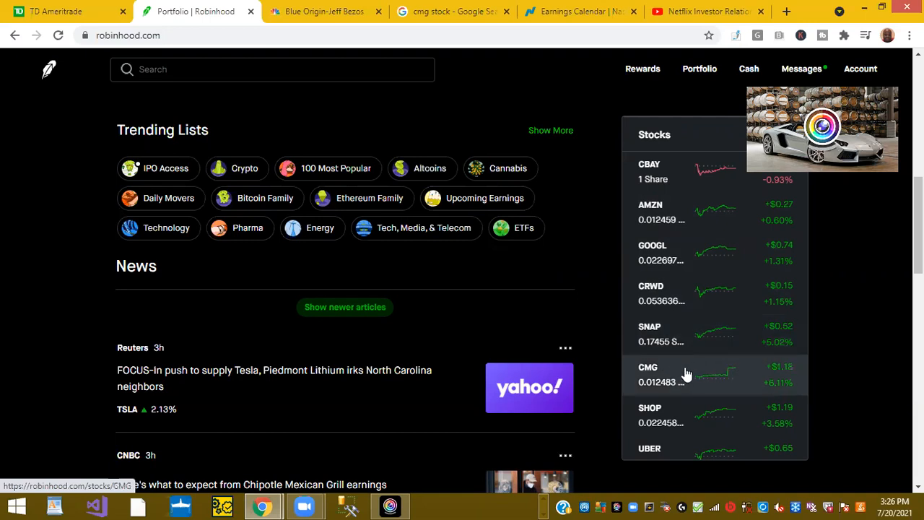
pyautogui.moveTo(710, 379)
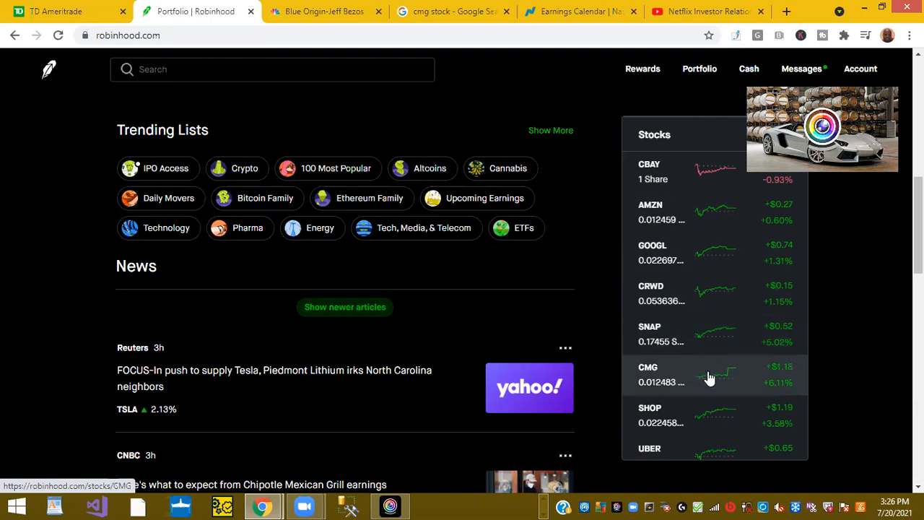
pyautogui.moveTo(786, 390)
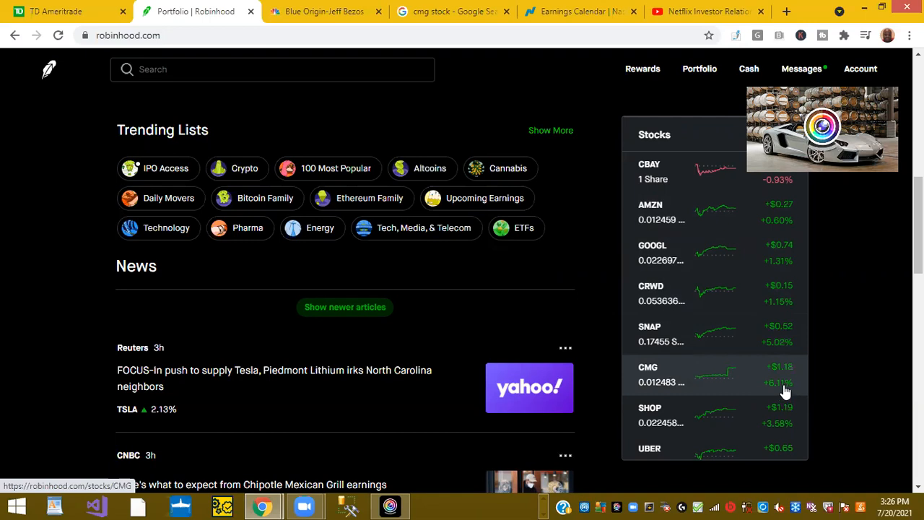
pyautogui.moveTo(748, 376)
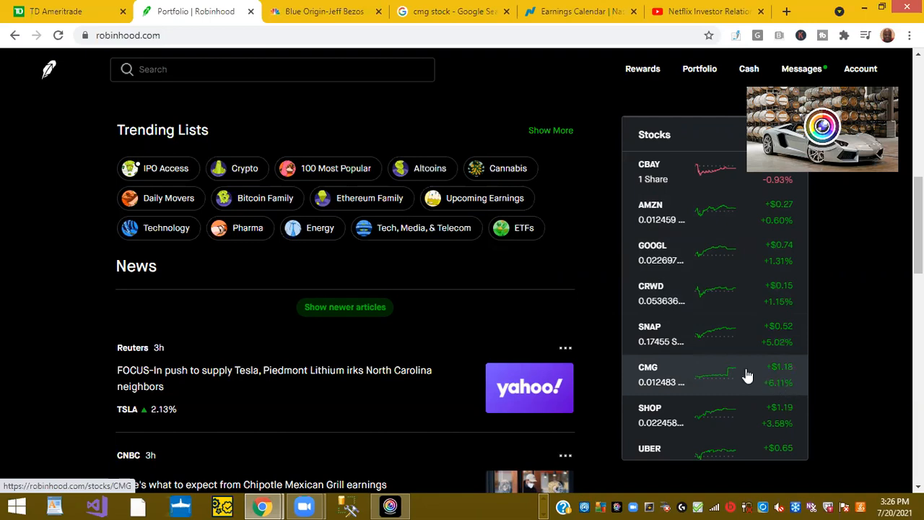
# Step: Scroll the watchlist down past UBER, COIN, SQ, AAPL and ABNB to the Chipotle and Bezos news
pyautogui.scroll(-3)
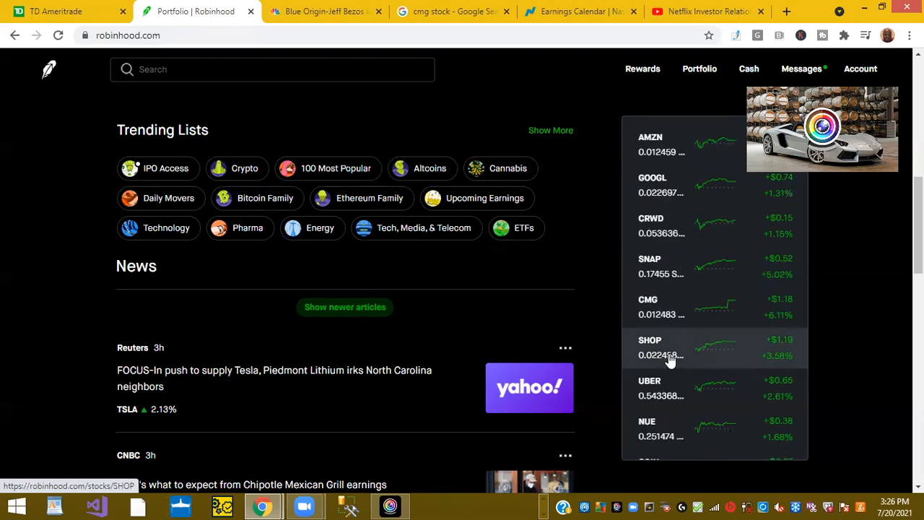
pyautogui.moveTo(772, 375)
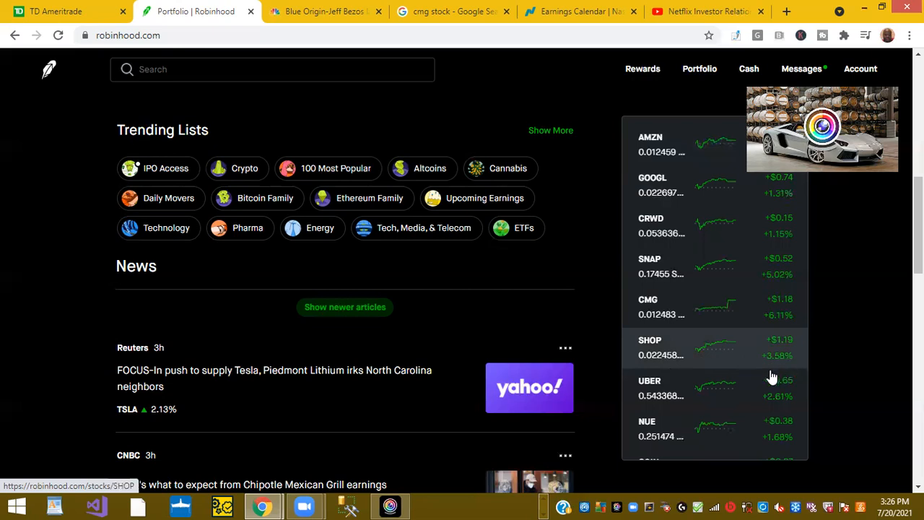
pyautogui.moveTo(777, 397)
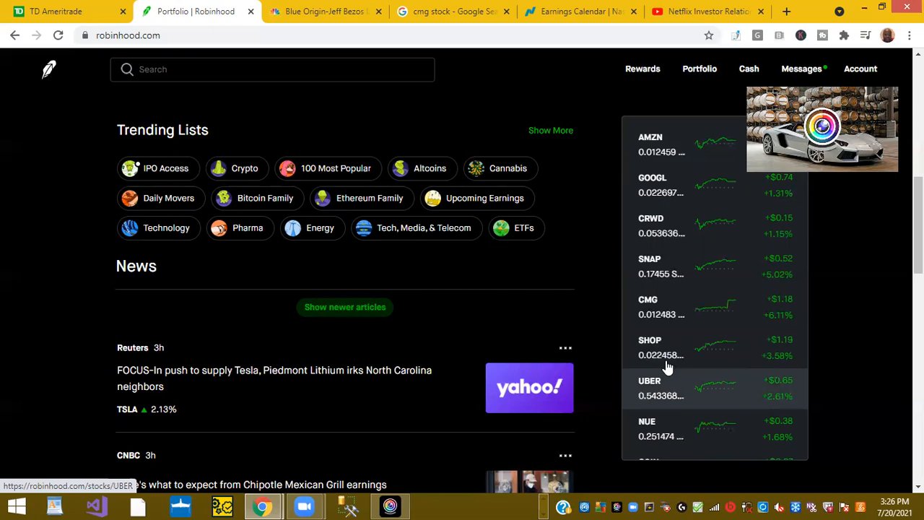
pyautogui.scroll(-3)
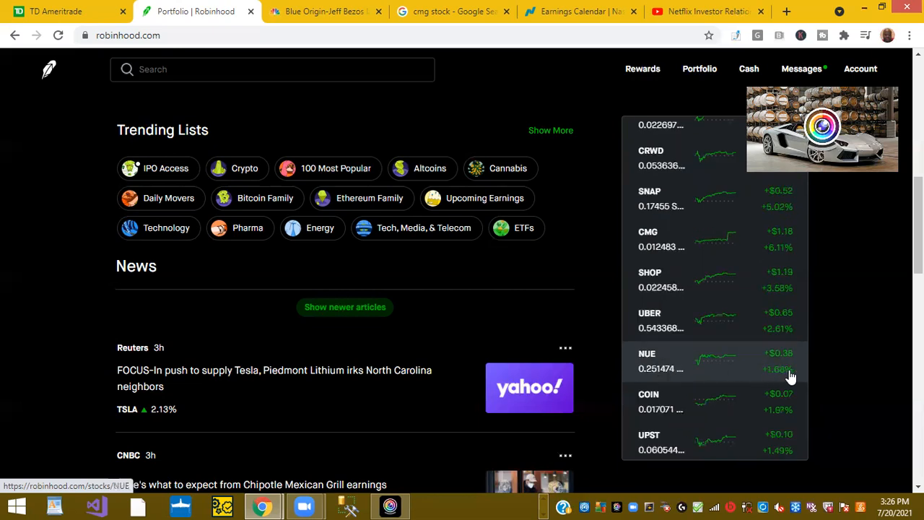
pyautogui.moveTo(657, 403)
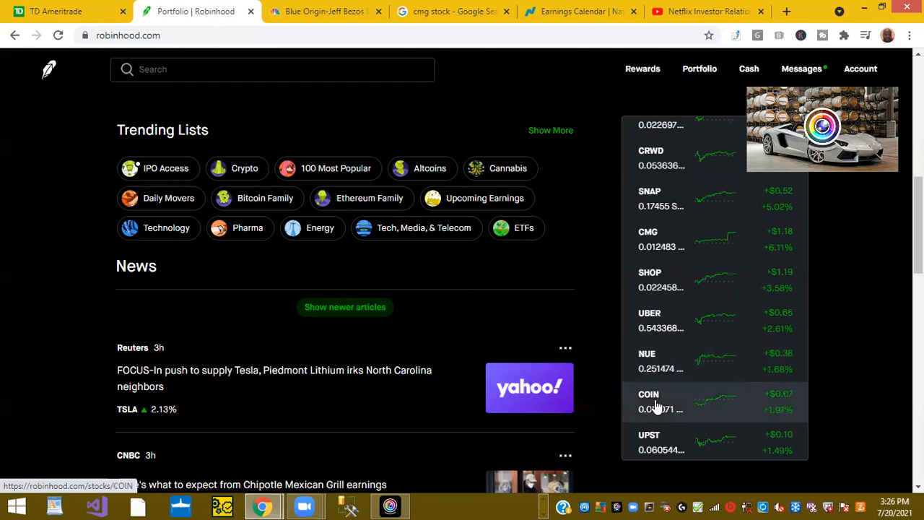
pyautogui.moveTo(779, 412)
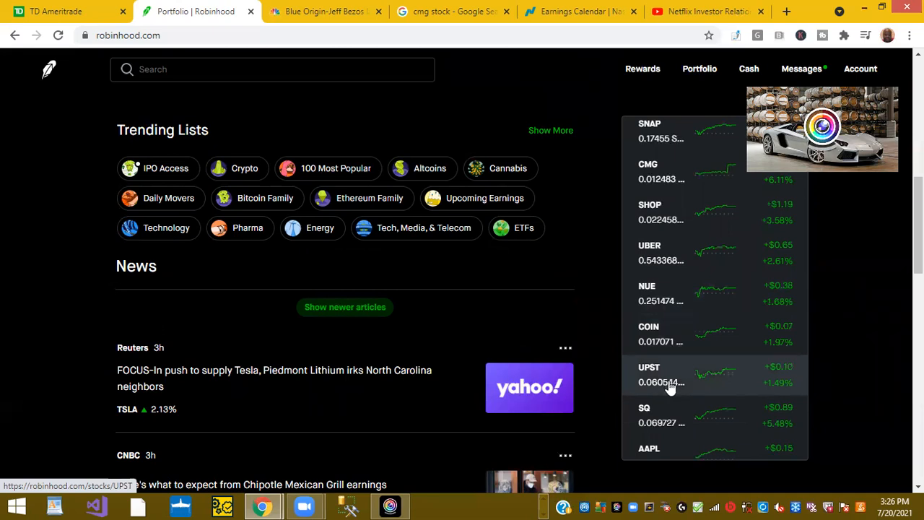
pyautogui.moveTo(801, 397)
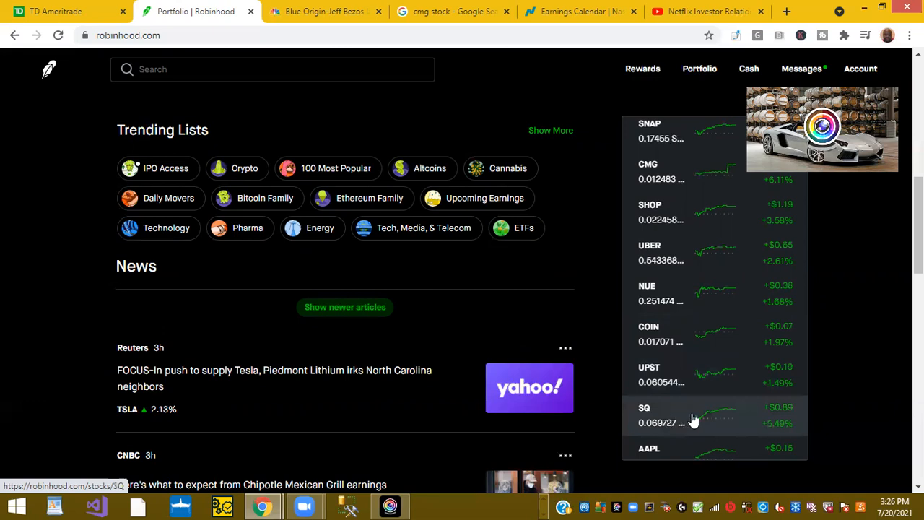
pyautogui.moveTo(793, 413)
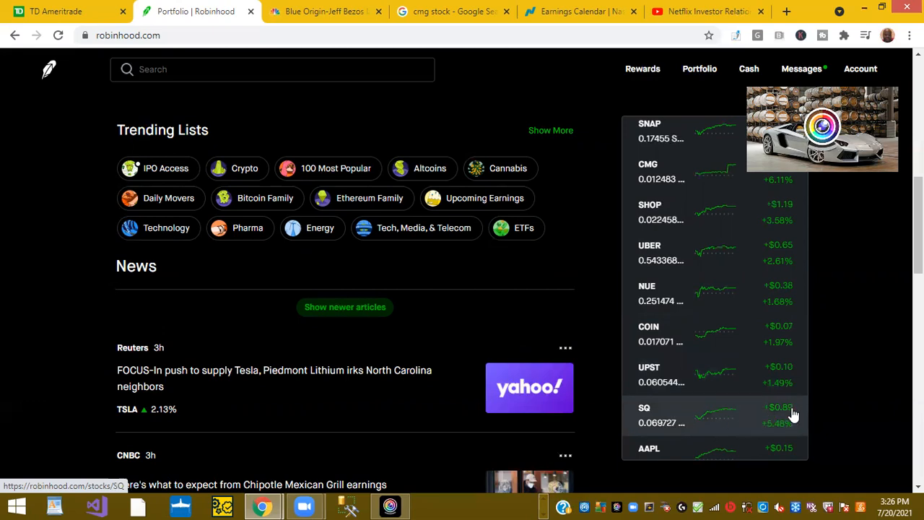
pyautogui.scroll(-3)
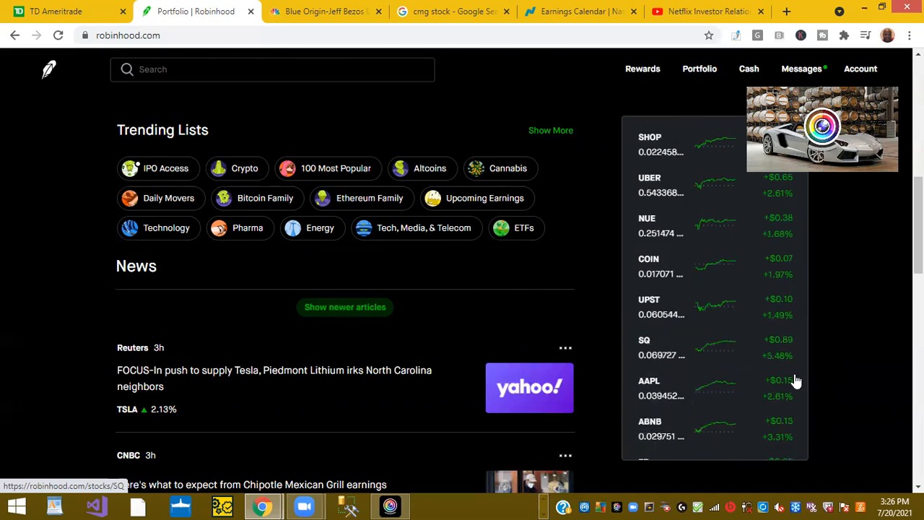
pyautogui.scroll(-3)
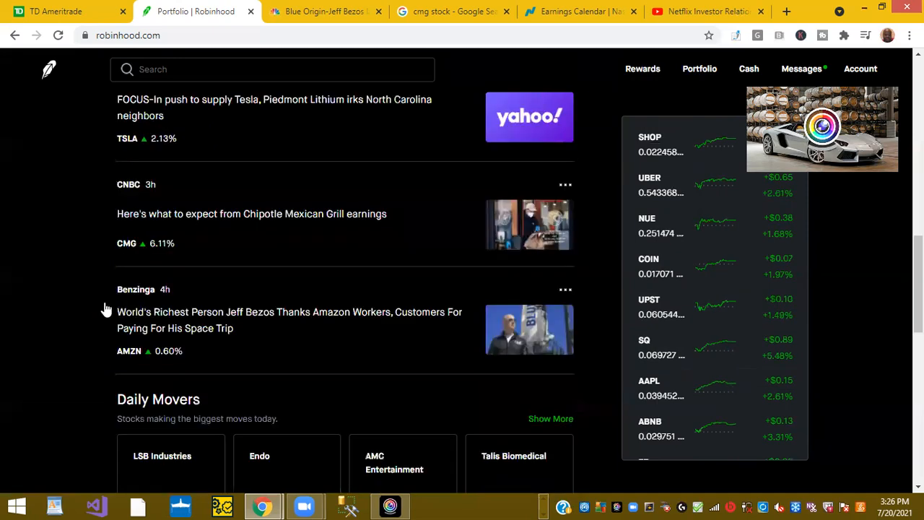
# Step: Scroll to Daily Movers showing LSB Industries, Endo, AMC Entertainment and Talis Biomedical gains
pyautogui.scroll(-3)
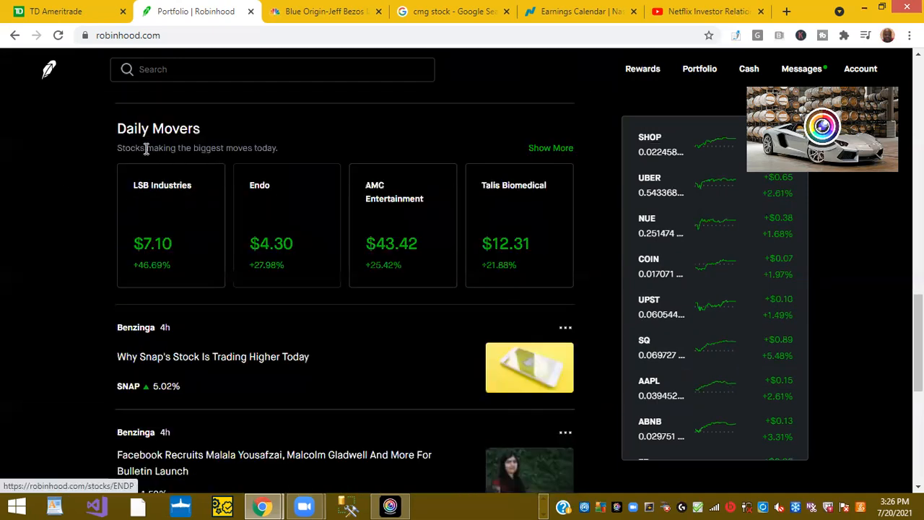
pyautogui.moveTo(210, 192)
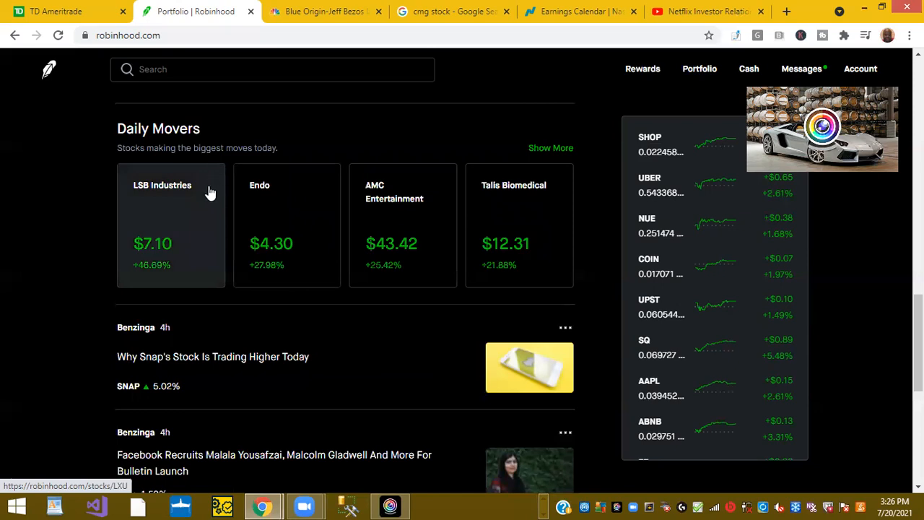
pyautogui.moveTo(180, 274)
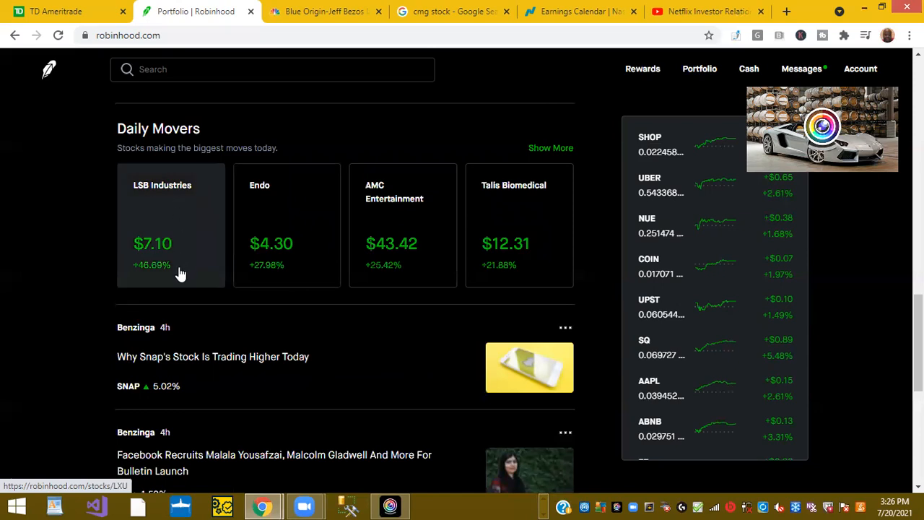
pyautogui.moveTo(252, 190)
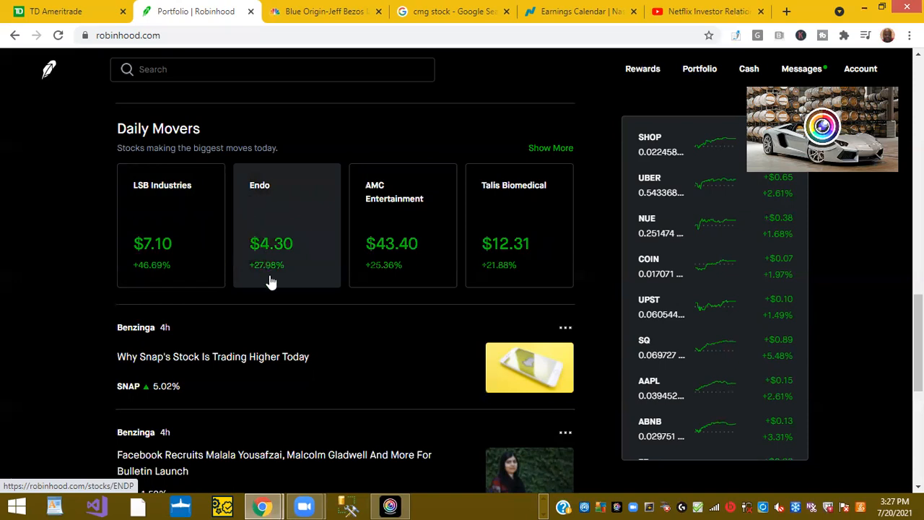
pyautogui.moveTo(389, 199)
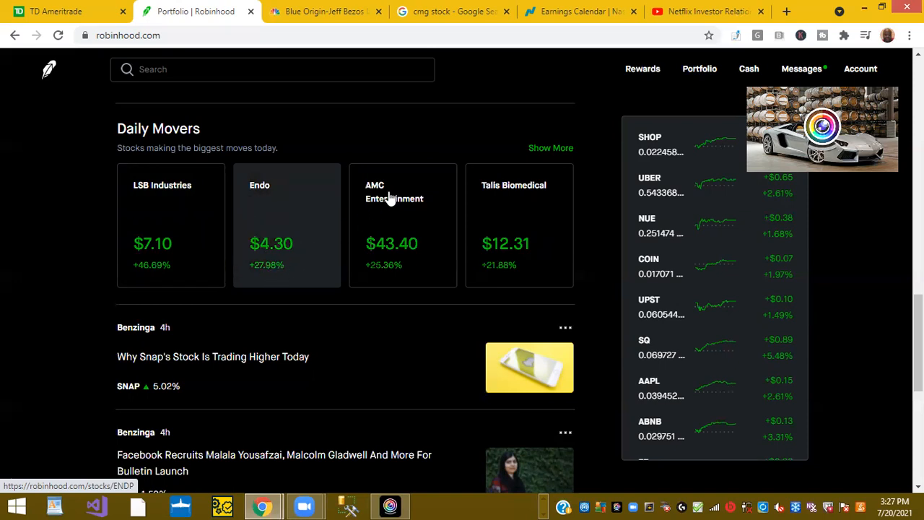
pyautogui.moveTo(393, 191)
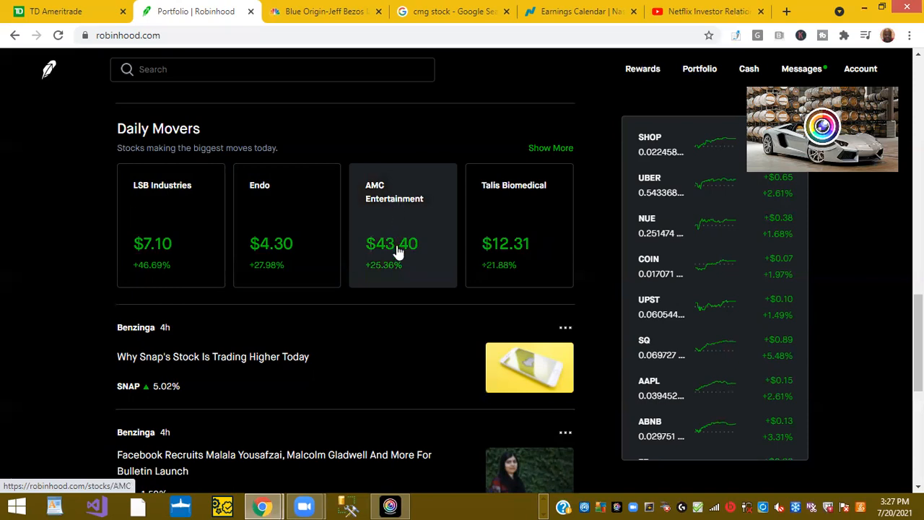
pyautogui.moveTo(411, 257)
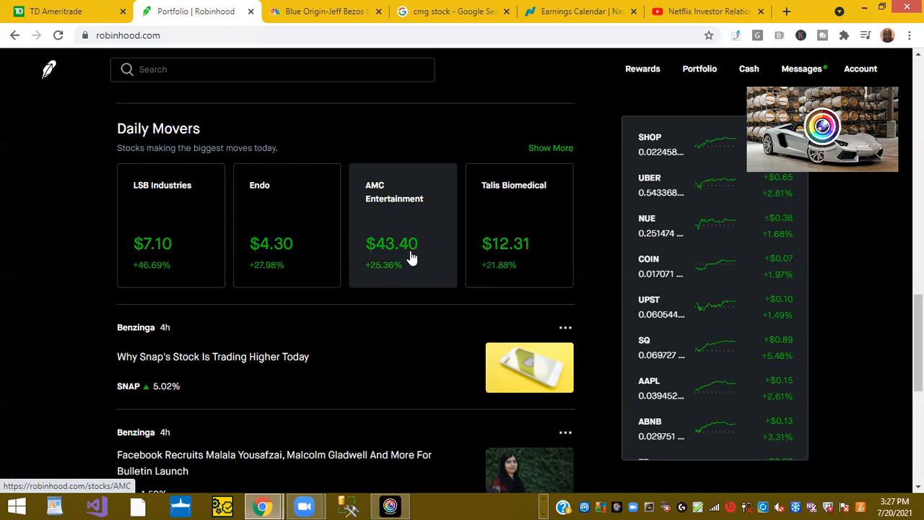
pyautogui.moveTo(442, 242)
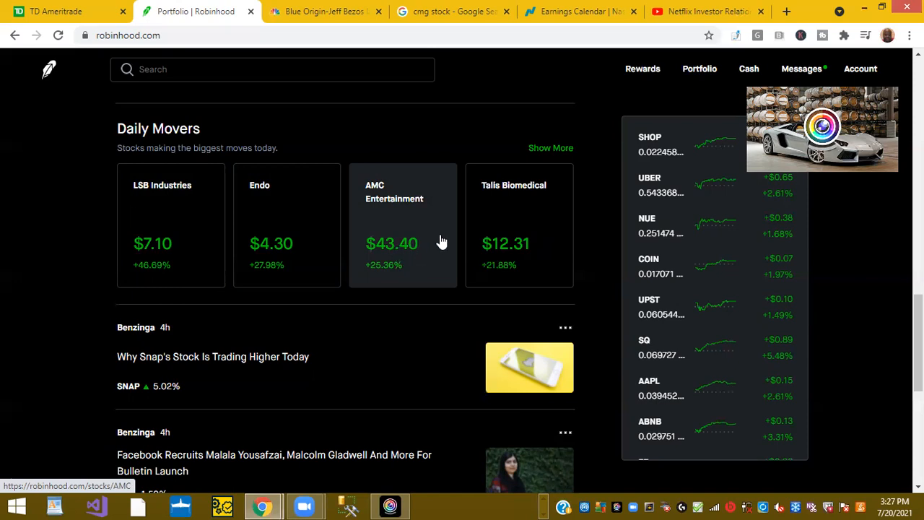
pyautogui.moveTo(485, 202)
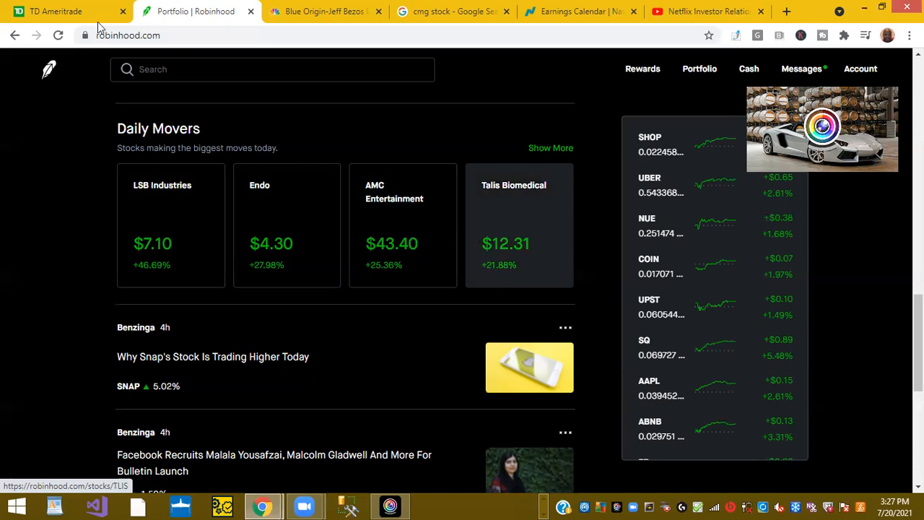
pyautogui.moveTo(70, 11)
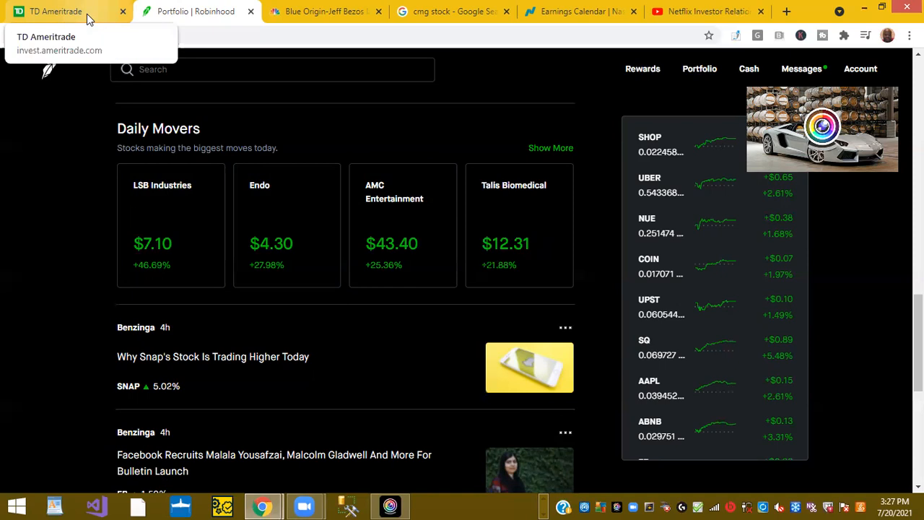
pyautogui.moveTo(85, 50)
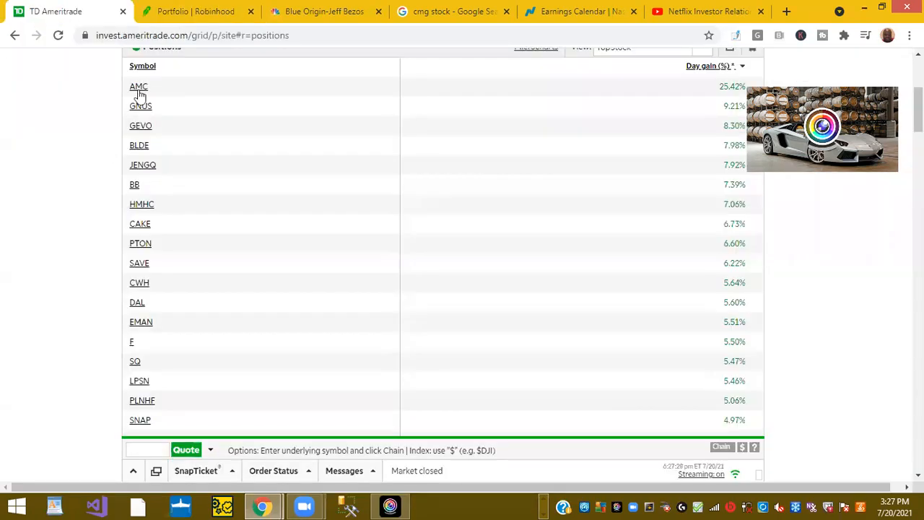
# Step: Pull quick quotes for AMC, GNUS and GEVO from the day-gainers list, dismissing each
pyautogui.click(138, 87)
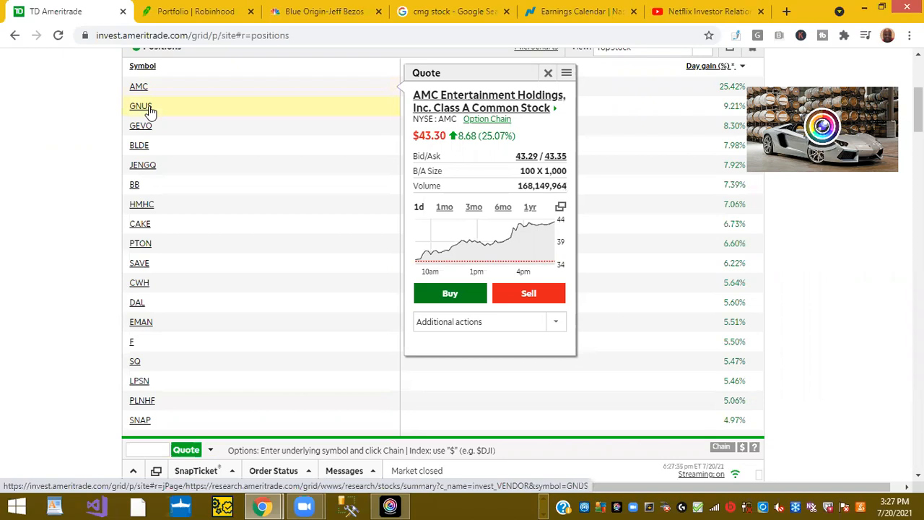
pyautogui.click(141, 107)
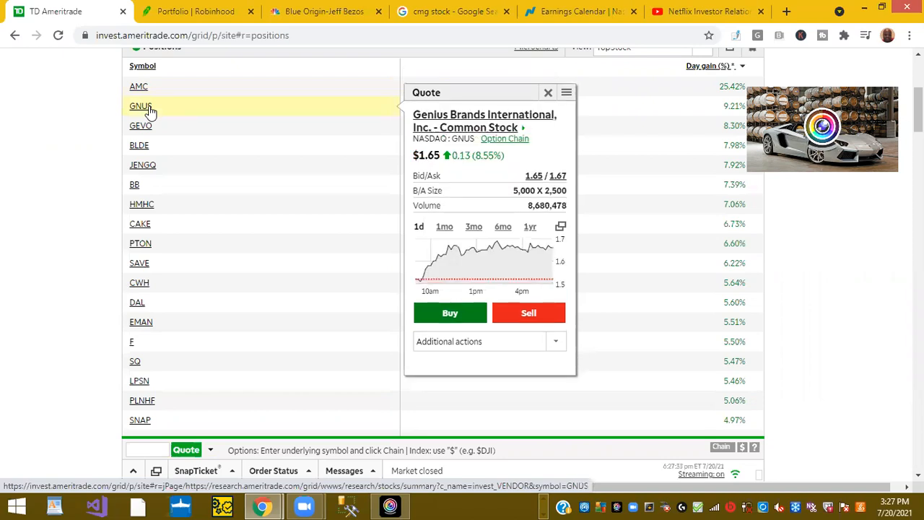
pyautogui.moveTo(152, 135)
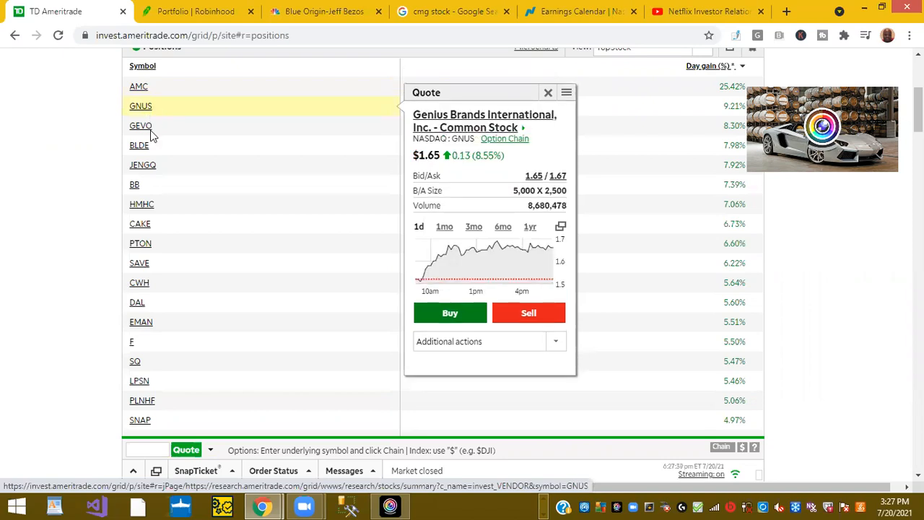
pyautogui.click(547, 93)
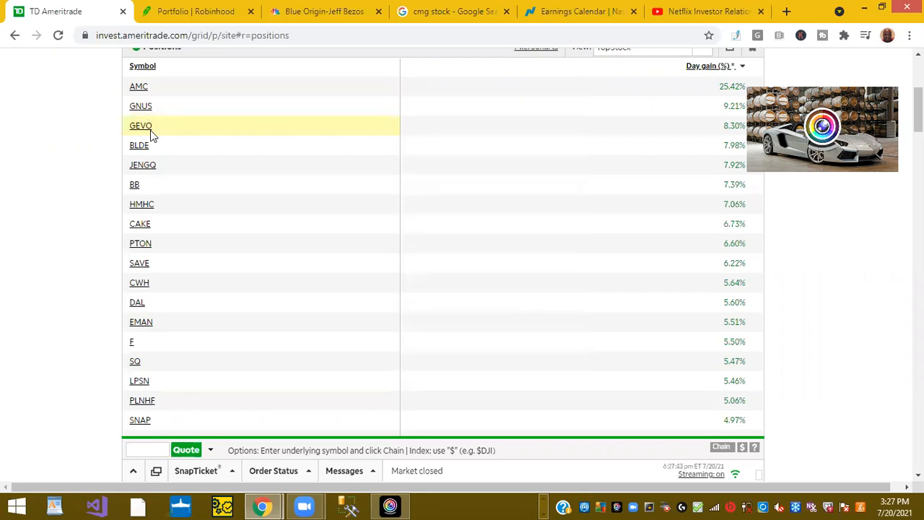
pyautogui.click(142, 126)
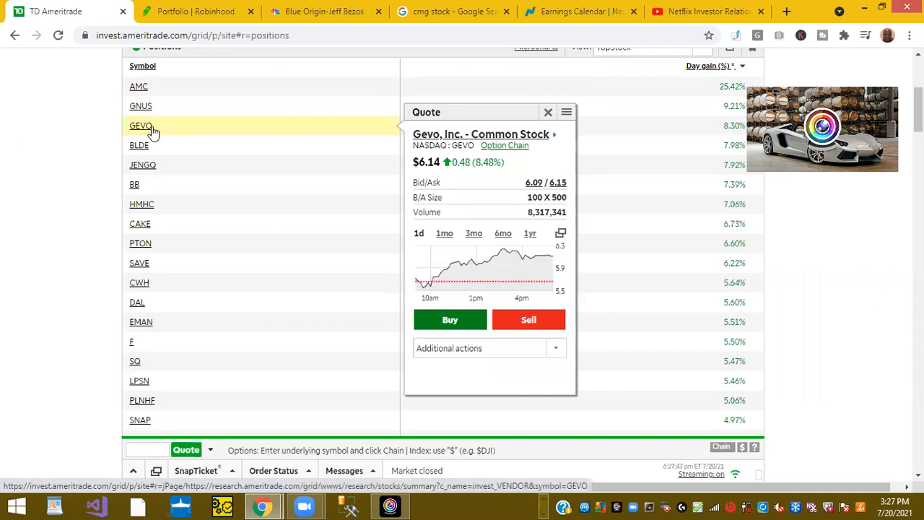
pyautogui.moveTo(153, 230)
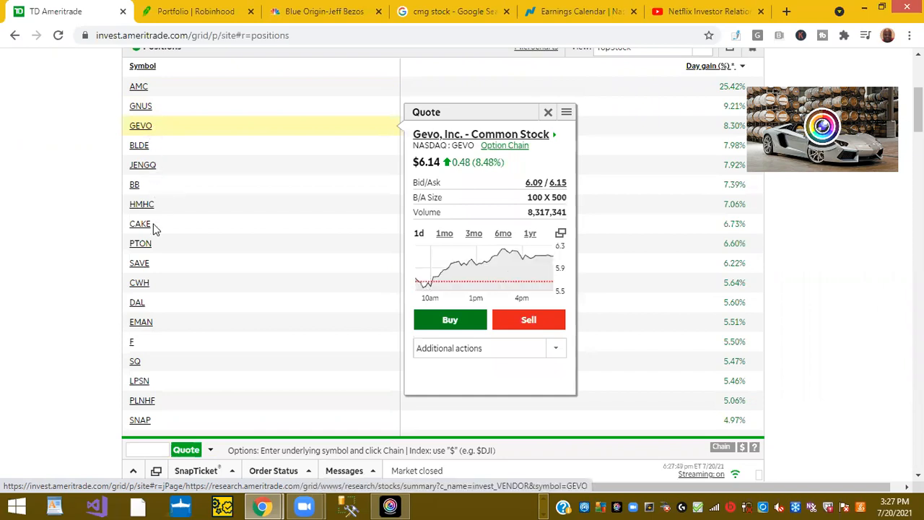
pyautogui.click(140, 224)
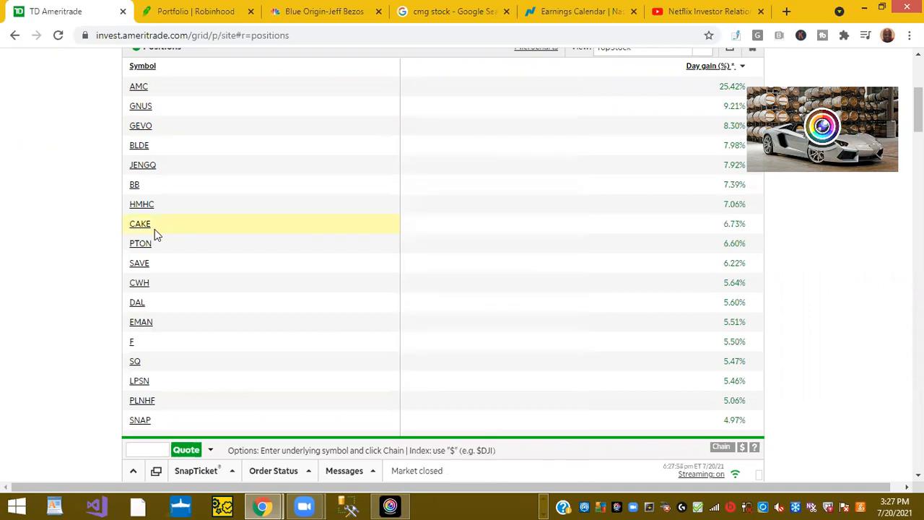
pyautogui.moveTo(157, 251)
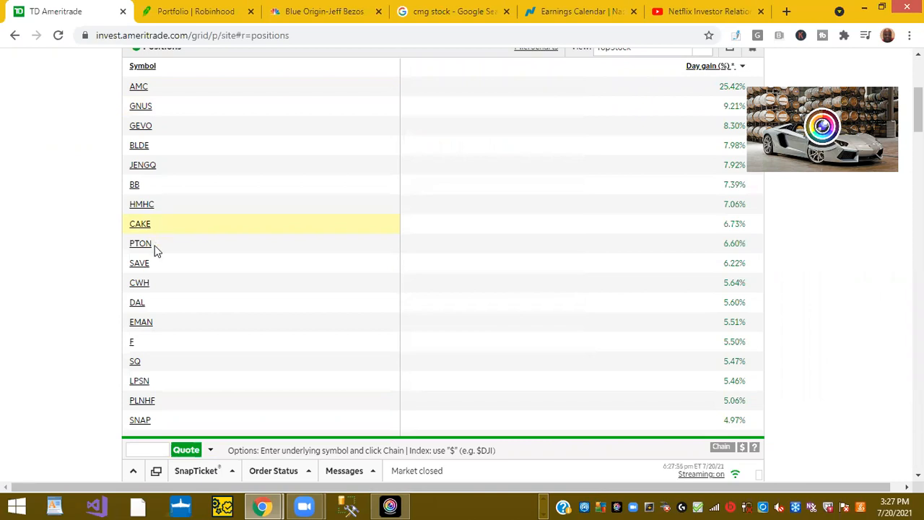
# Step: Pull quick quotes for PTON, DAL, Ford and SQ, leaving Square's $246.89 quote showing
pyautogui.click(140, 242)
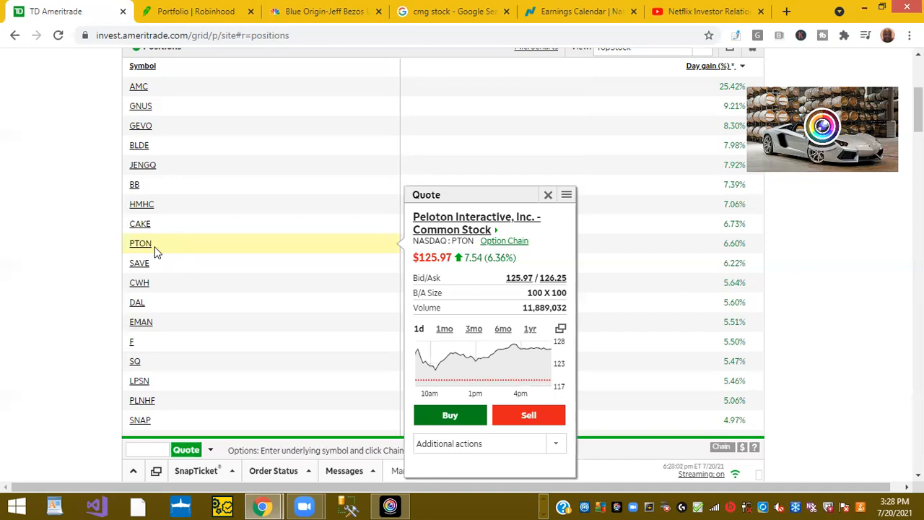
pyautogui.moveTo(159, 257)
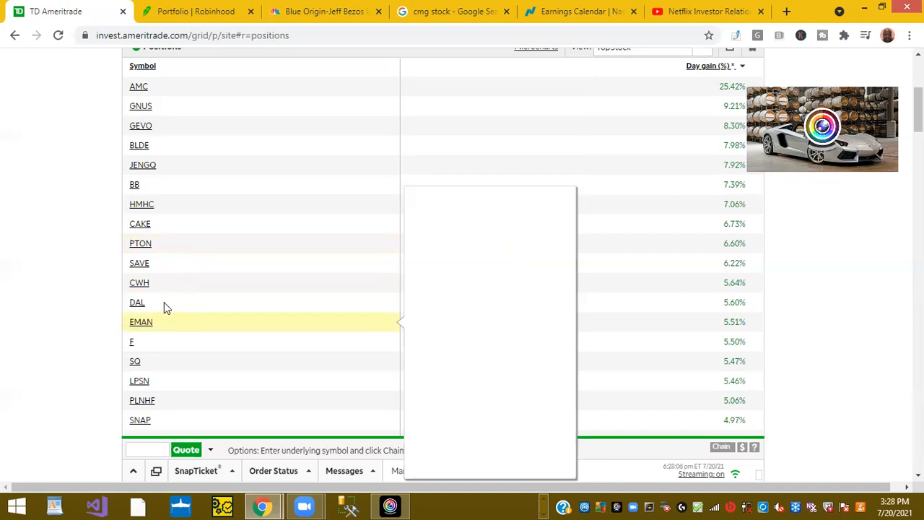
pyautogui.click(137, 302)
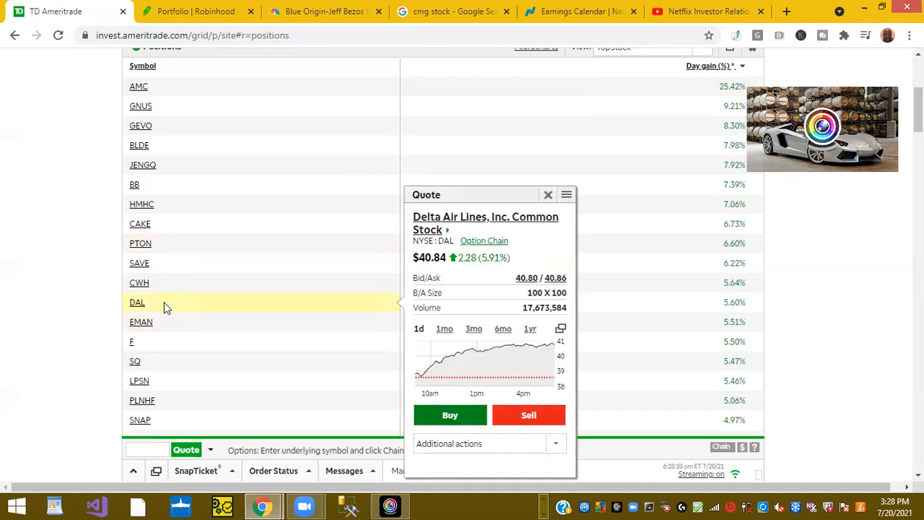
pyautogui.moveTo(151, 341)
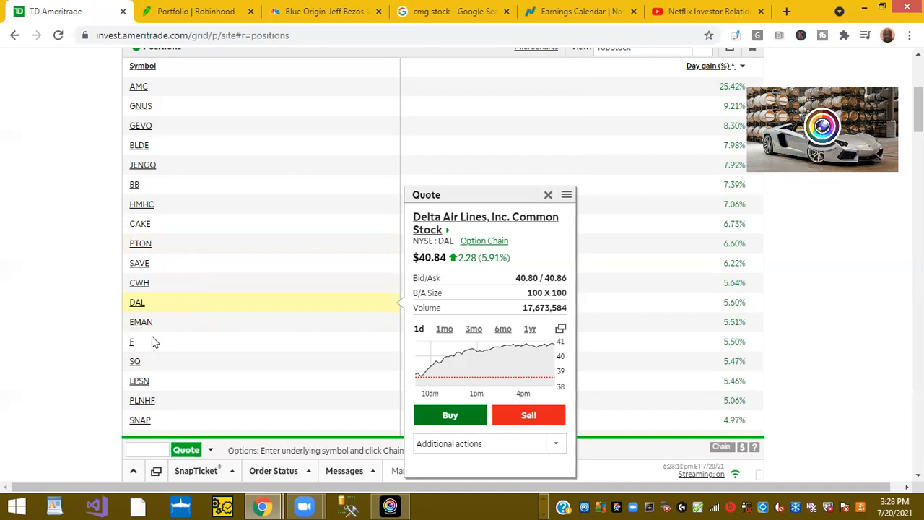
pyautogui.click(131, 341)
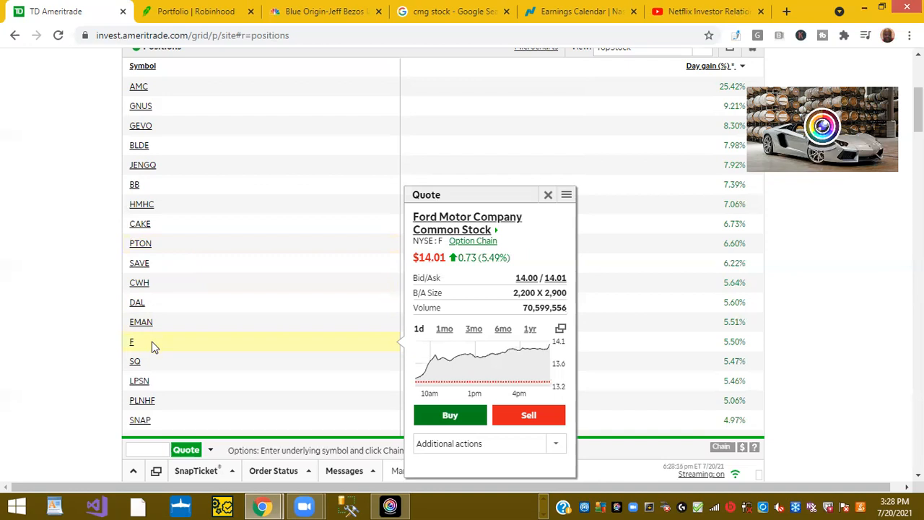
pyautogui.moveTo(148, 367)
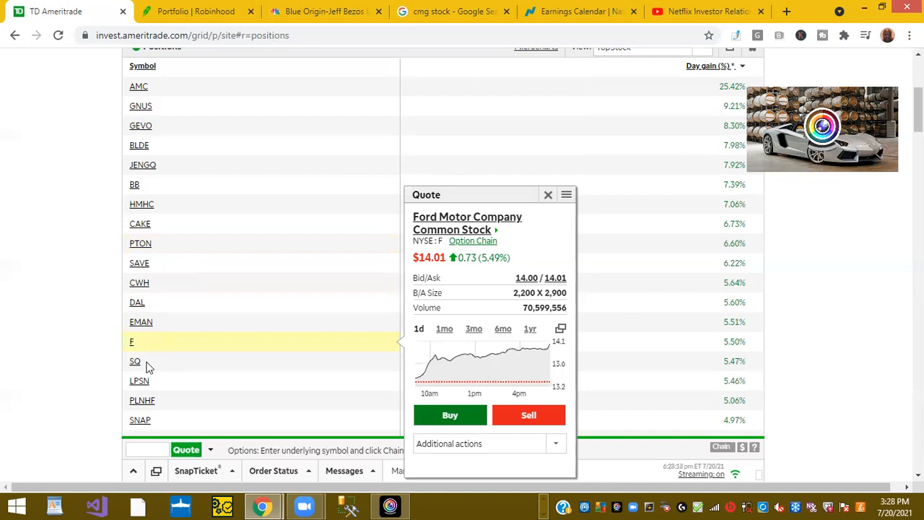
pyautogui.click(136, 361)
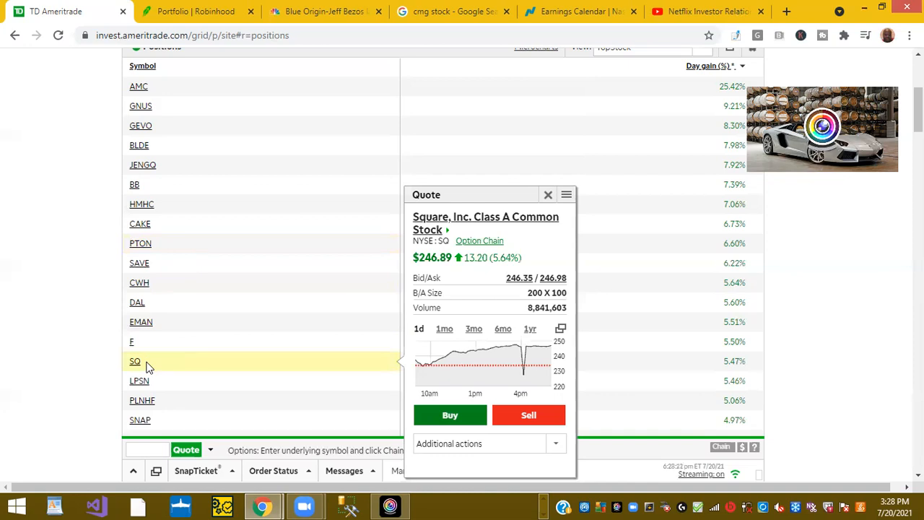
pyautogui.moveTo(152, 361)
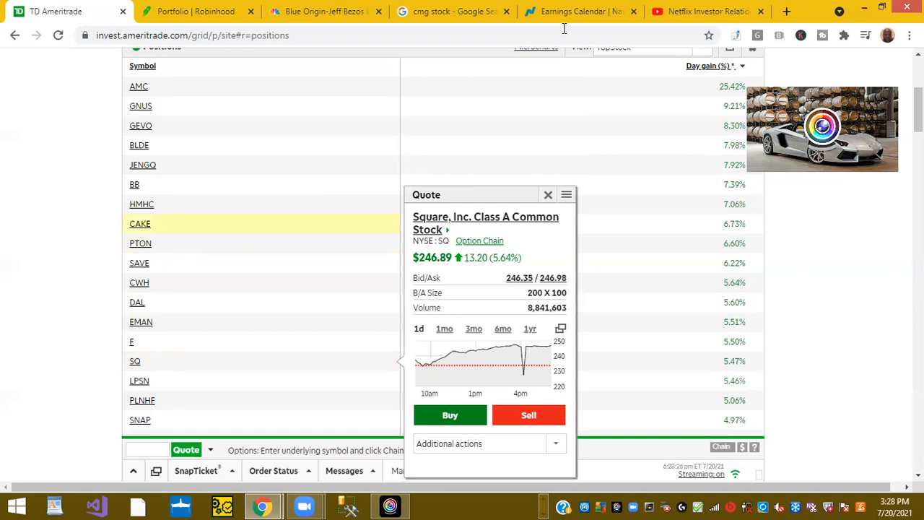
# Step: From Netflix Investor Relations' videos list, play the Netflix Q2 2021 Earnings Interview
pyautogui.click(705, 12)
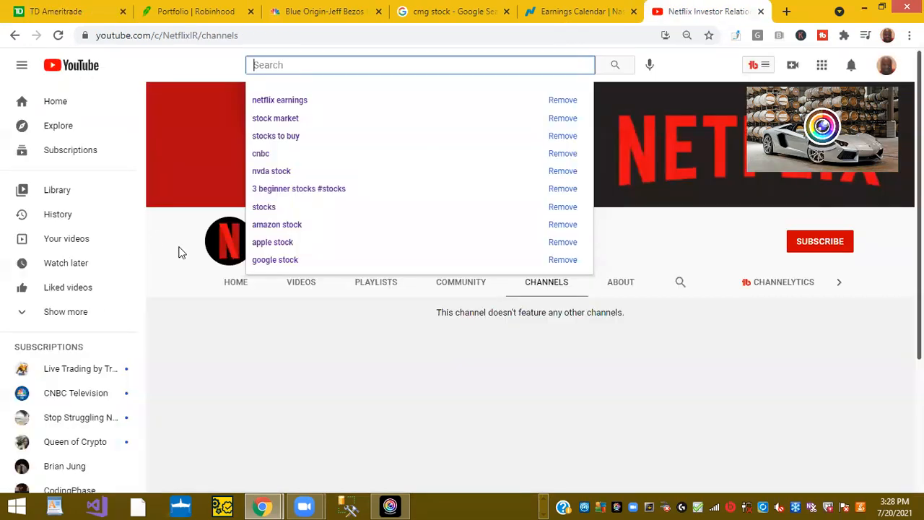
pyautogui.click(179, 282)
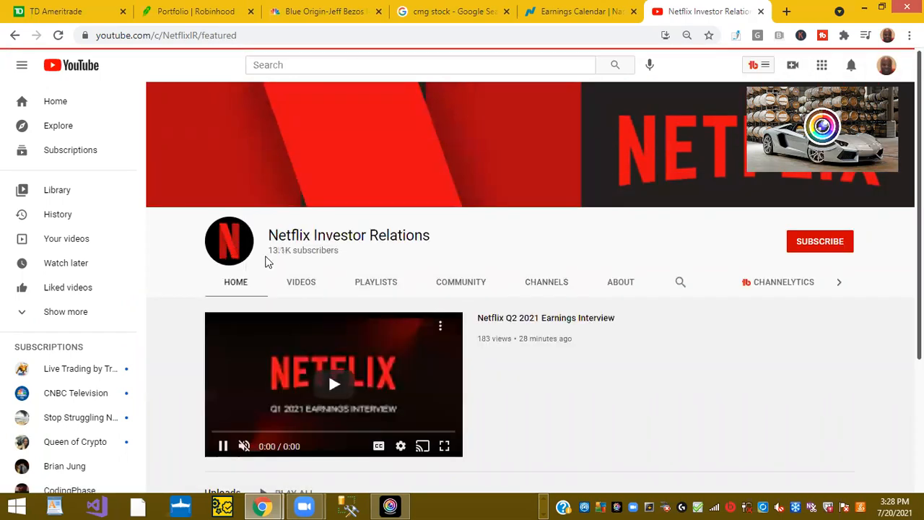
pyautogui.click(301, 282)
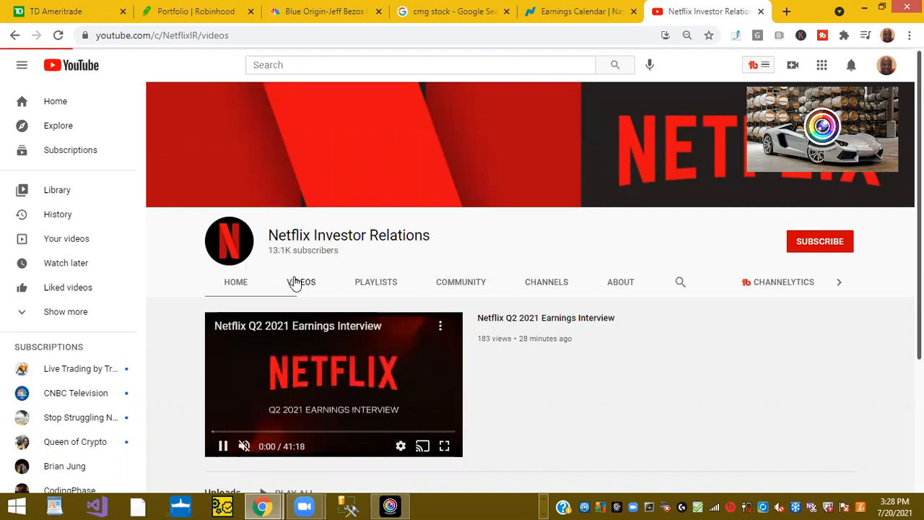
pyautogui.click(301, 281)
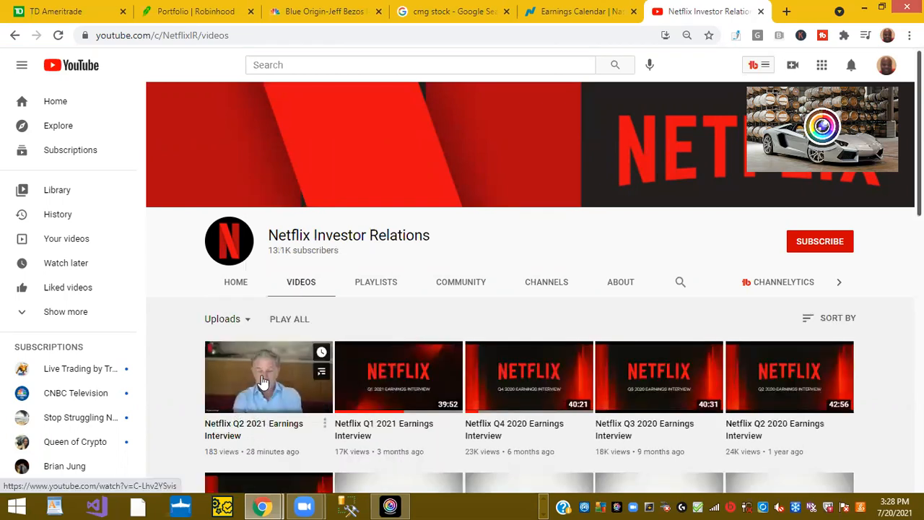
pyautogui.click(269, 376)
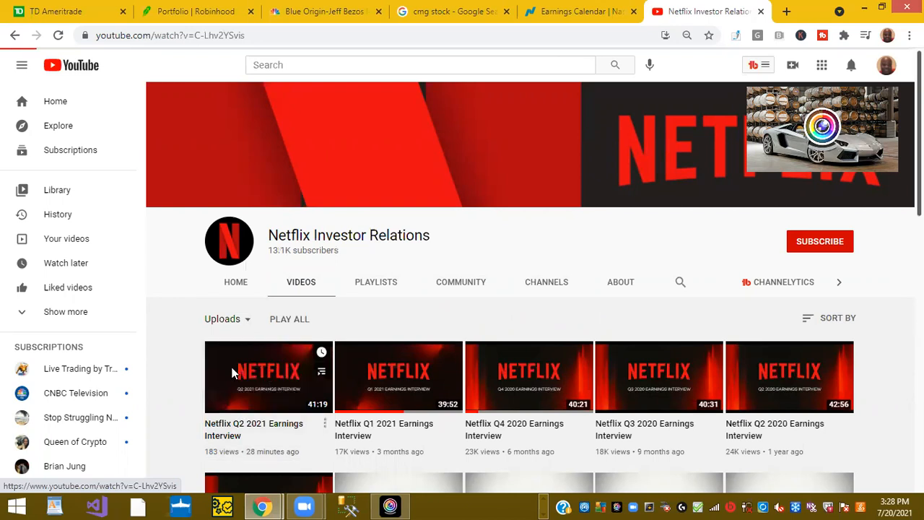
pyautogui.click(269, 375)
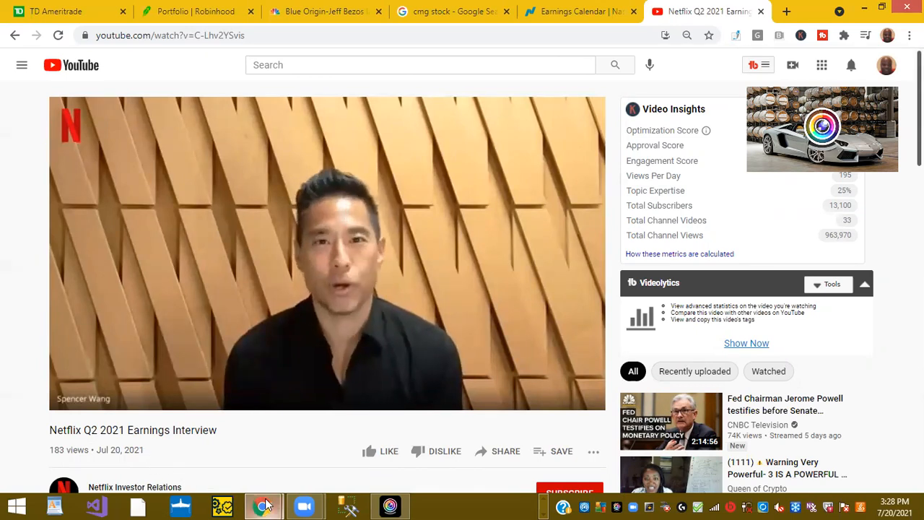
pyautogui.moveTo(263, 506)
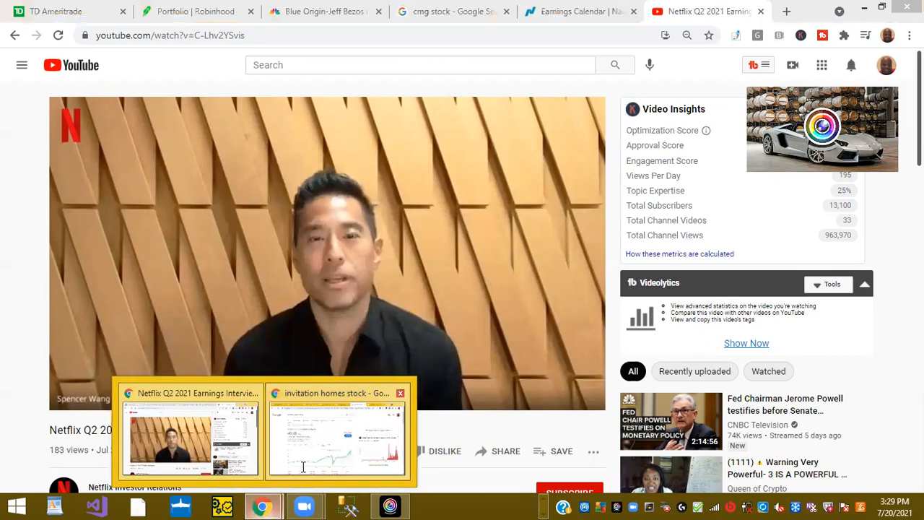
# Step: Review Google stock quotes for Facebook, Apple, Netflix and Alphabet, ending on Microsoft at 279.32 USD
pyautogui.click(338, 439)
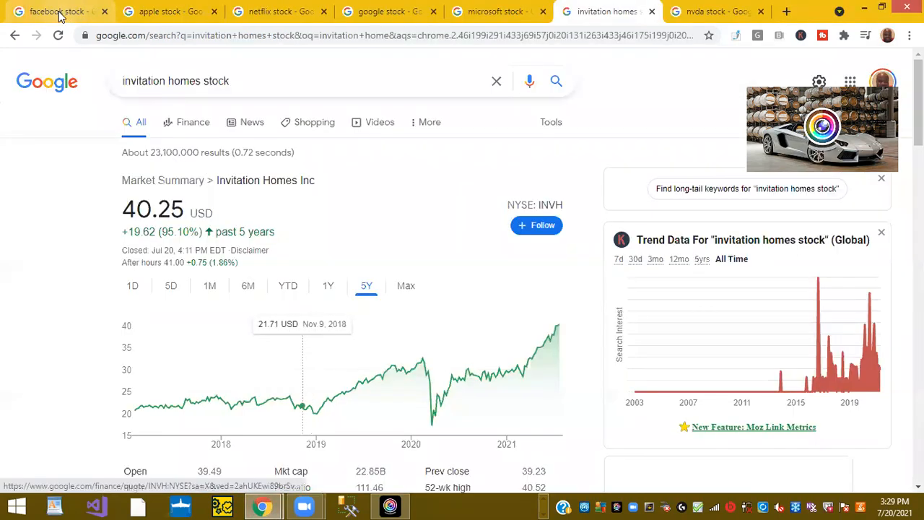
pyautogui.click(55, 12)
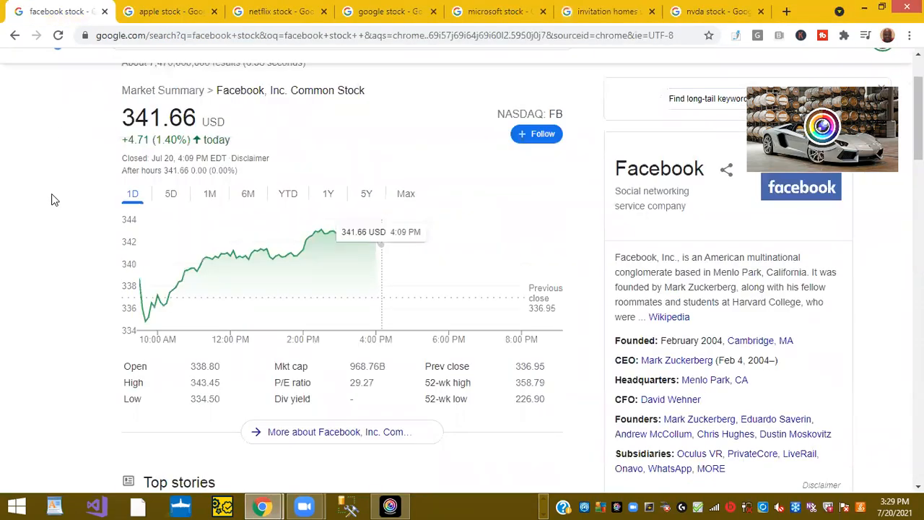
pyautogui.click(166, 12)
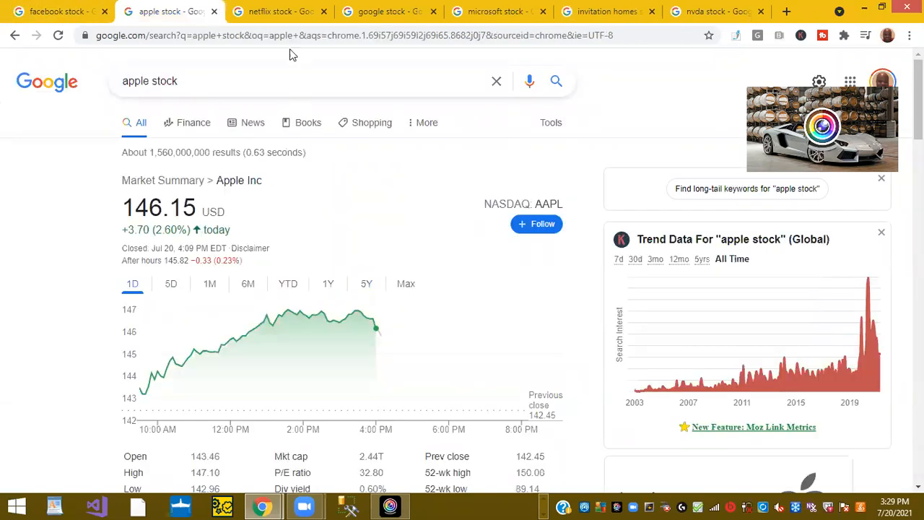
pyautogui.click(277, 12)
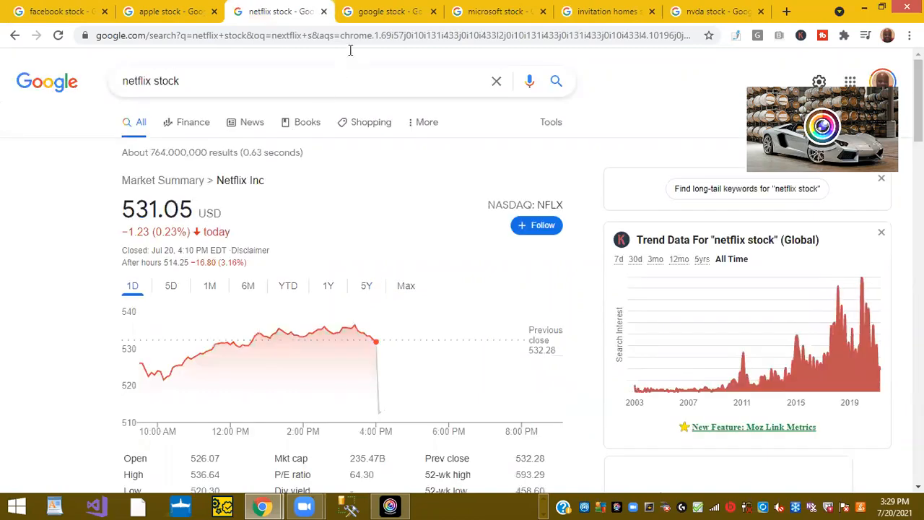
pyautogui.click(389, 12)
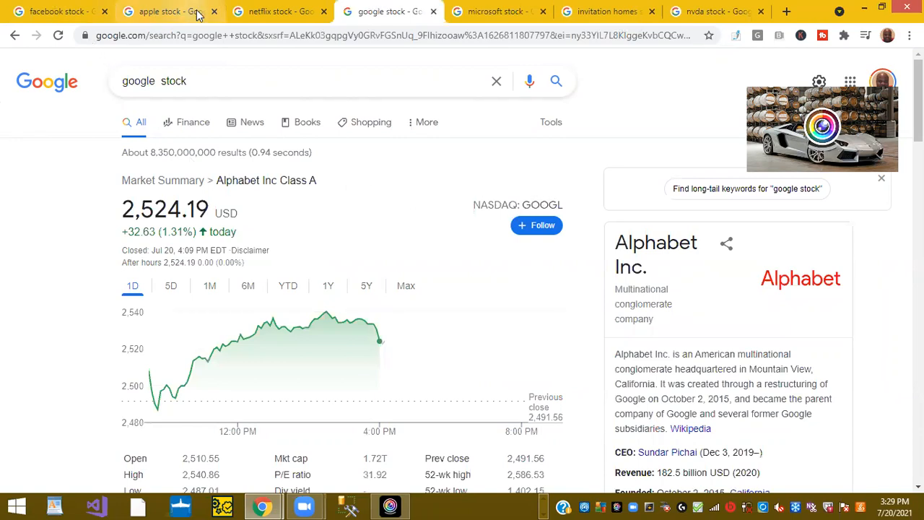
pyautogui.moveTo(58, 12)
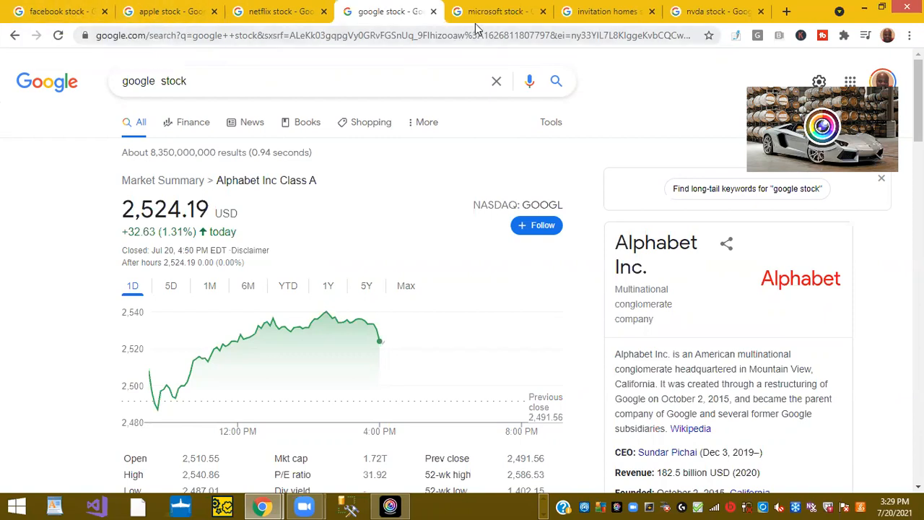
pyautogui.click(499, 11)
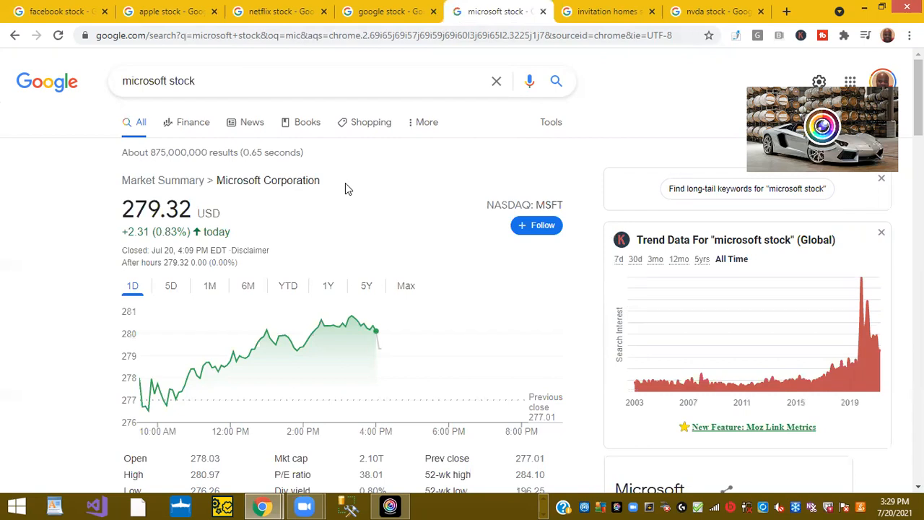
pyautogui.moveTo(638, 29)
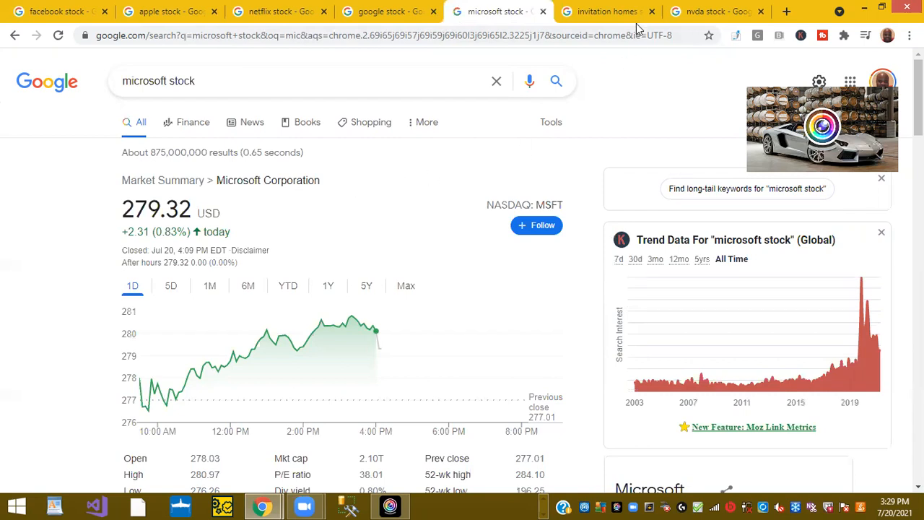
# Step: Chart Invitation Homes' 40.25 USD quote over 6M (33.77% gain) and dismiss the Trend Data panel
pyautogui.click(605, 11)
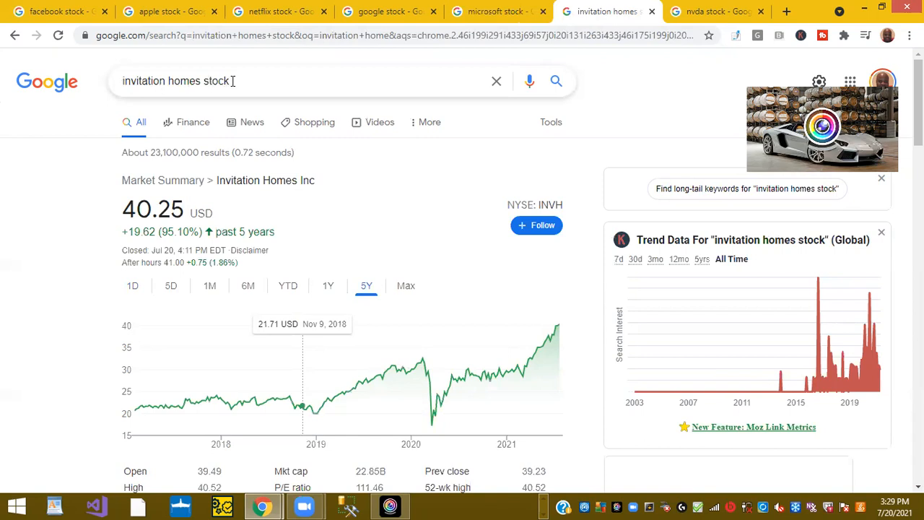
pyautogui.moveTo(292, 298)
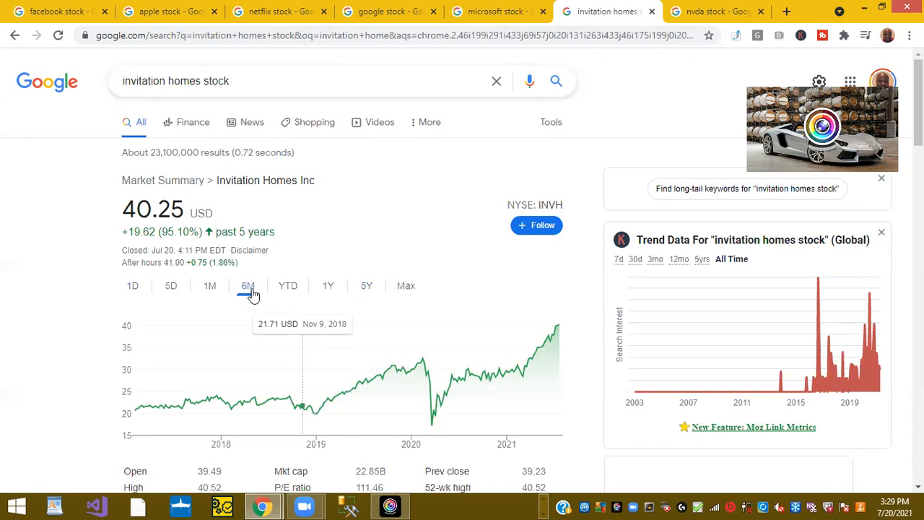
pyautogui.click(249, 286)
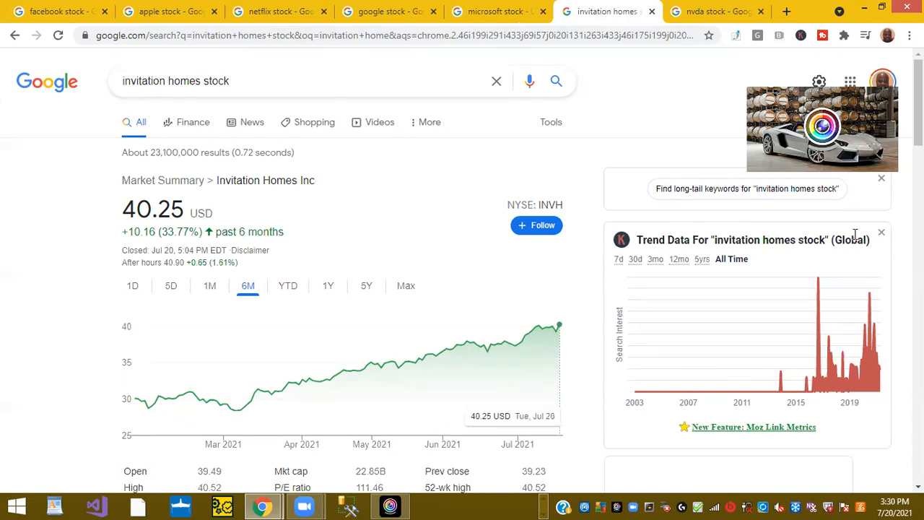
pyautogui.click(880, 231)
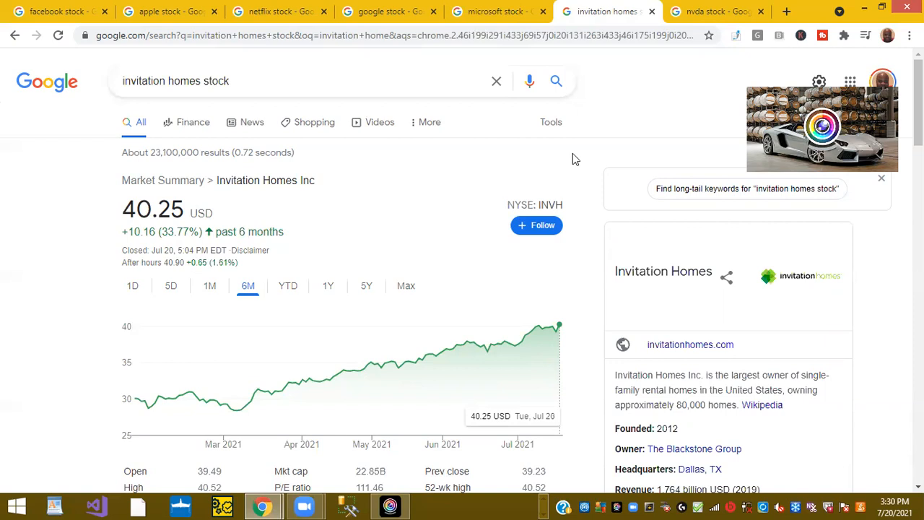
pyautogui.moveTo(585, 172)
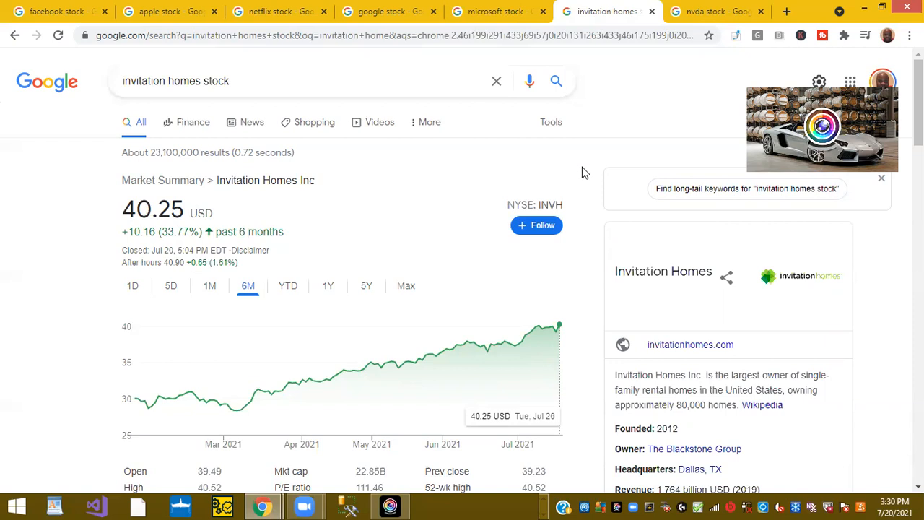